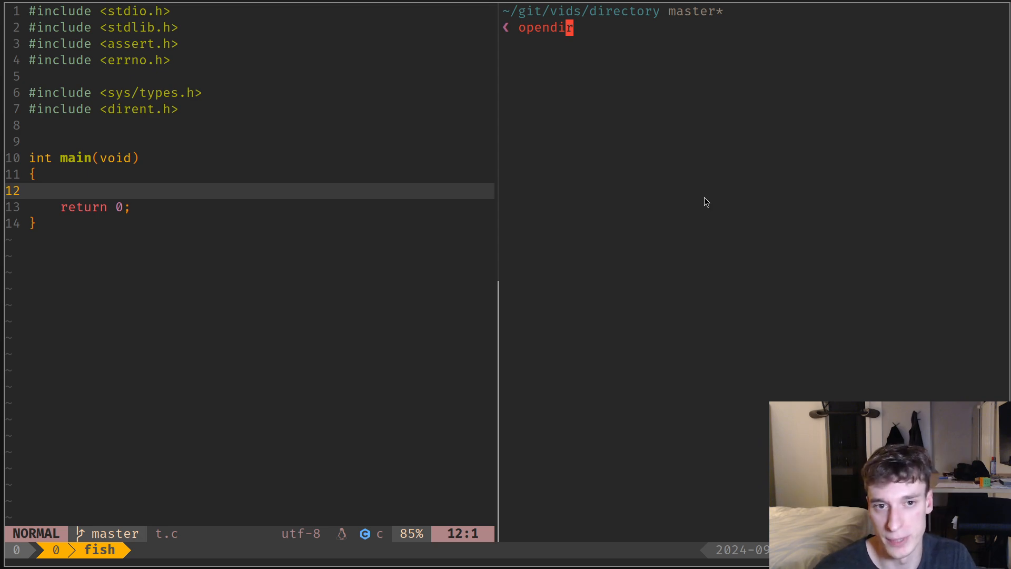
Cancel the half-typed opendir shell command and return to t.c's dirent include lines.
{"action": "key", "text": "ctrl+c"}
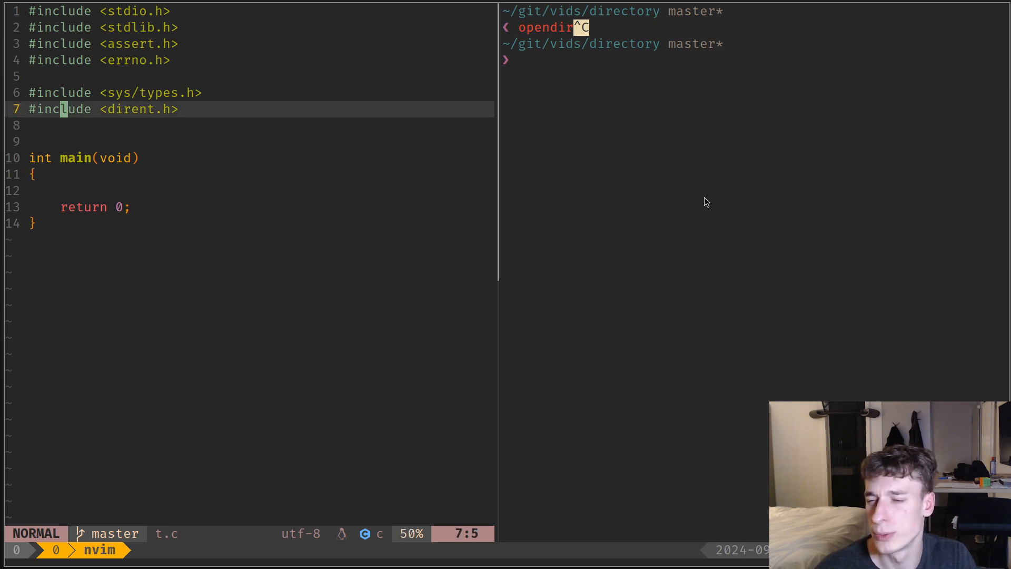
{"action": "key", "text": "V"}
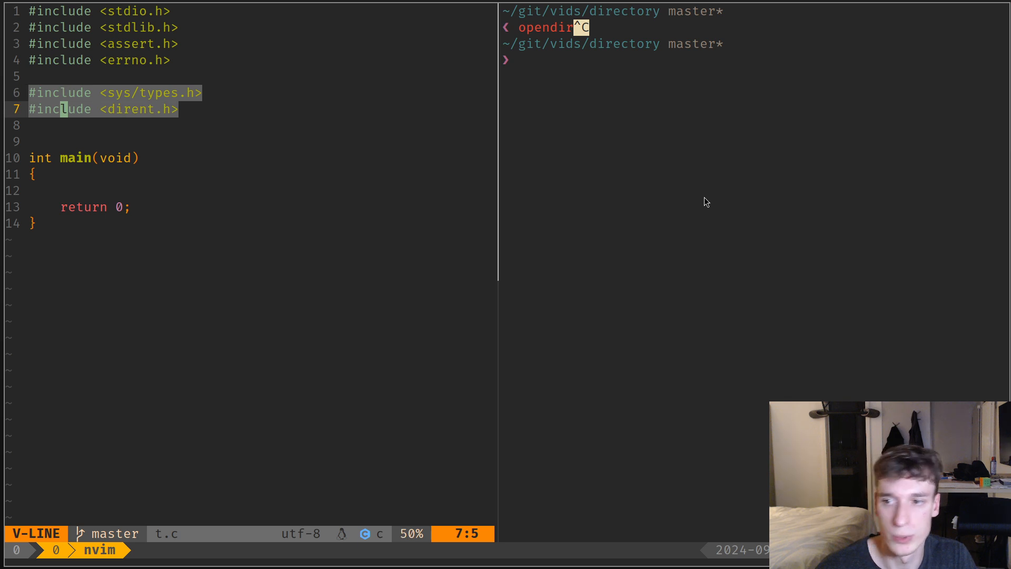
{"action": "key", "text": "Escape"}
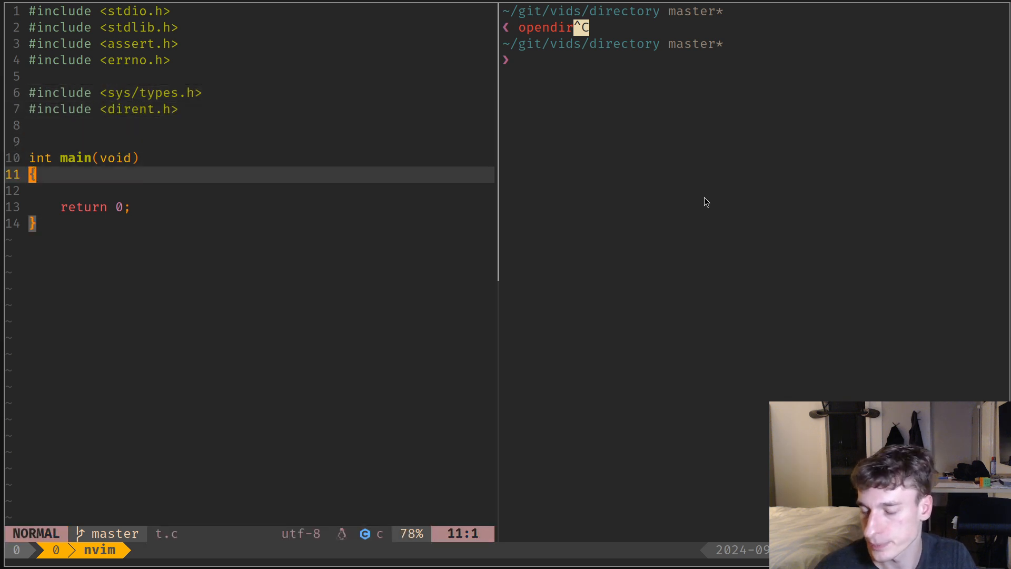
Declare DIR *dir = diropen("foo"); on line 12 of main.
{"action": "type", "text": "DIR"}
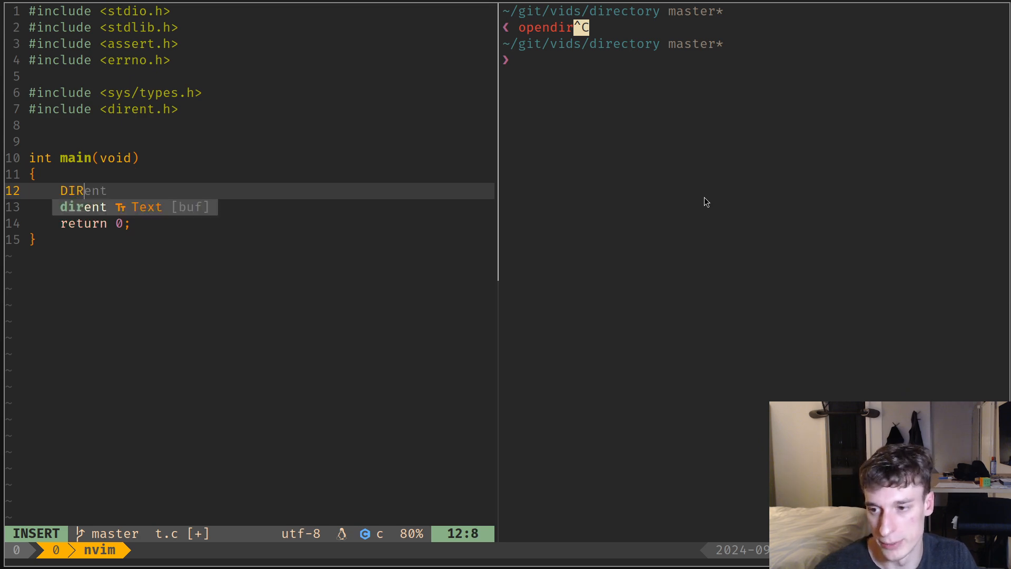
{"action": "type", "text": "*"}
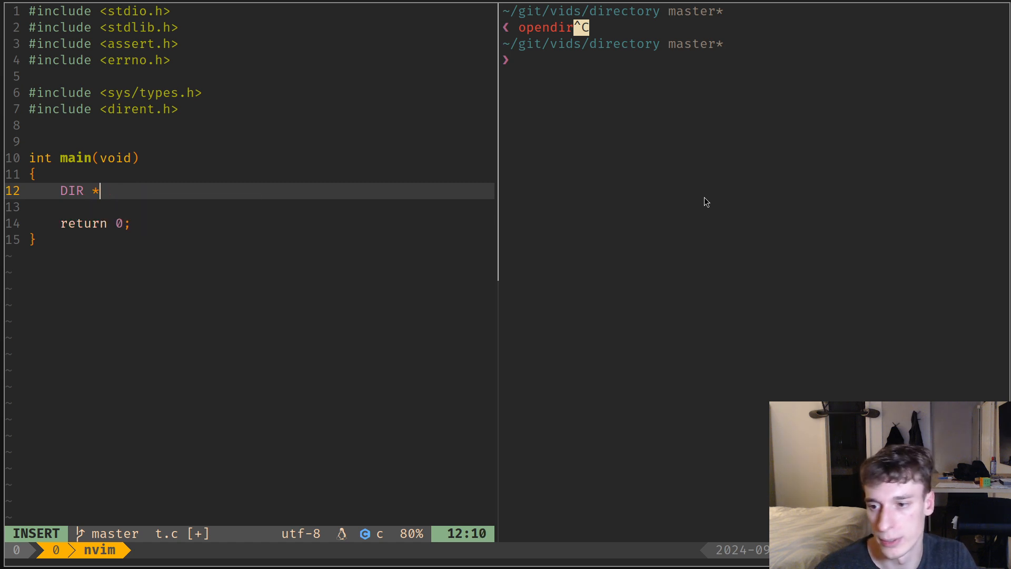
{"action": "type", "text": "dir = d"}
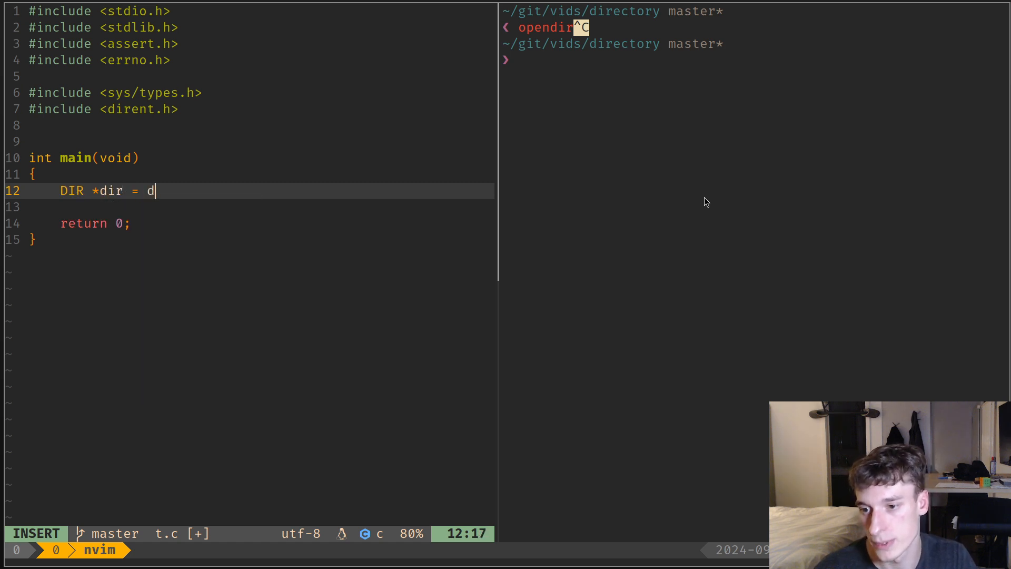
{"action": "type", "text": "iropen("}
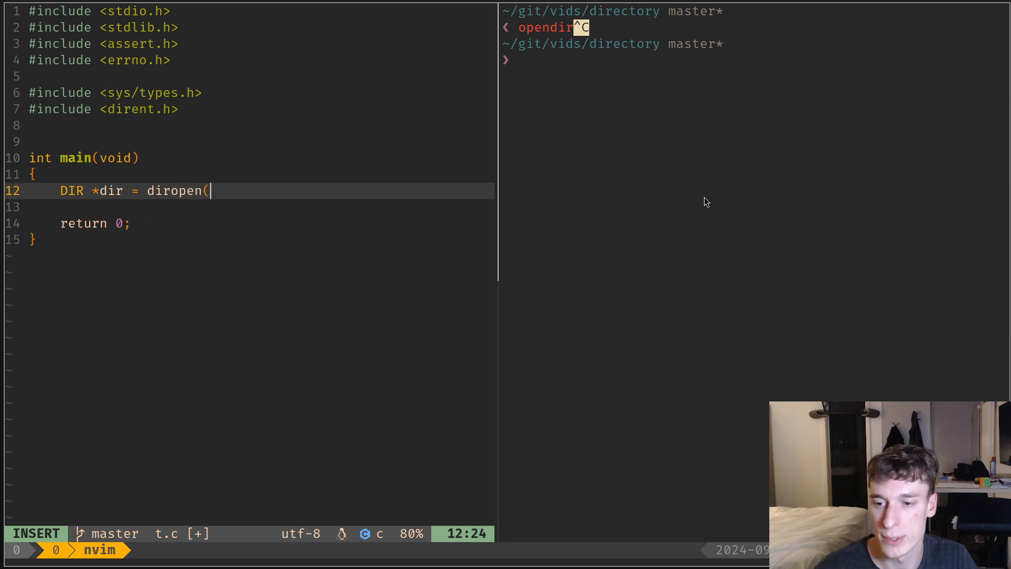
{"action": "type", "text": "\""}
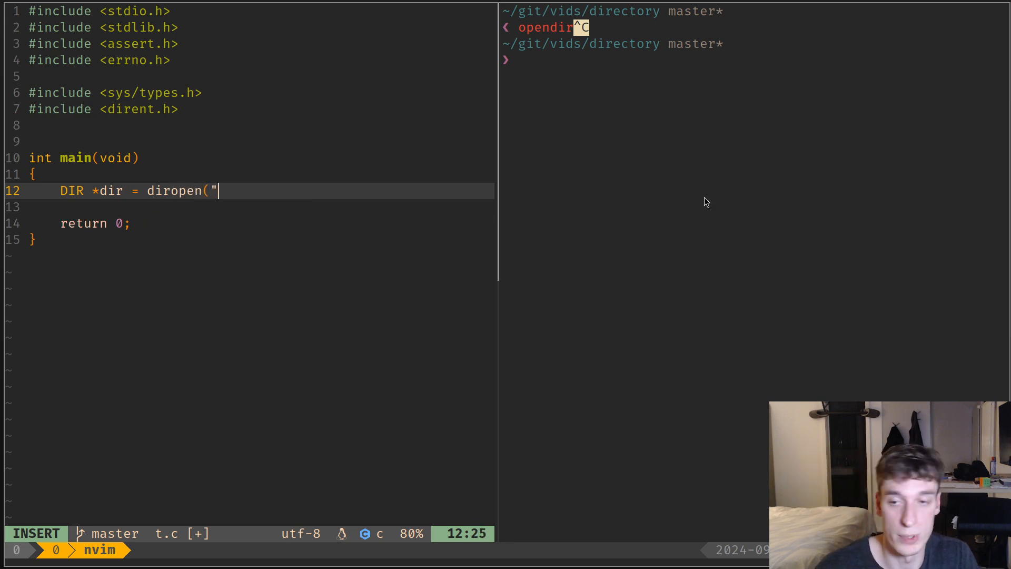
{"action": "type", "text": "foo\");"}
{"action": "left_click", "coordinate": [754, 59]}
{"action": "type", "text": "tree"}
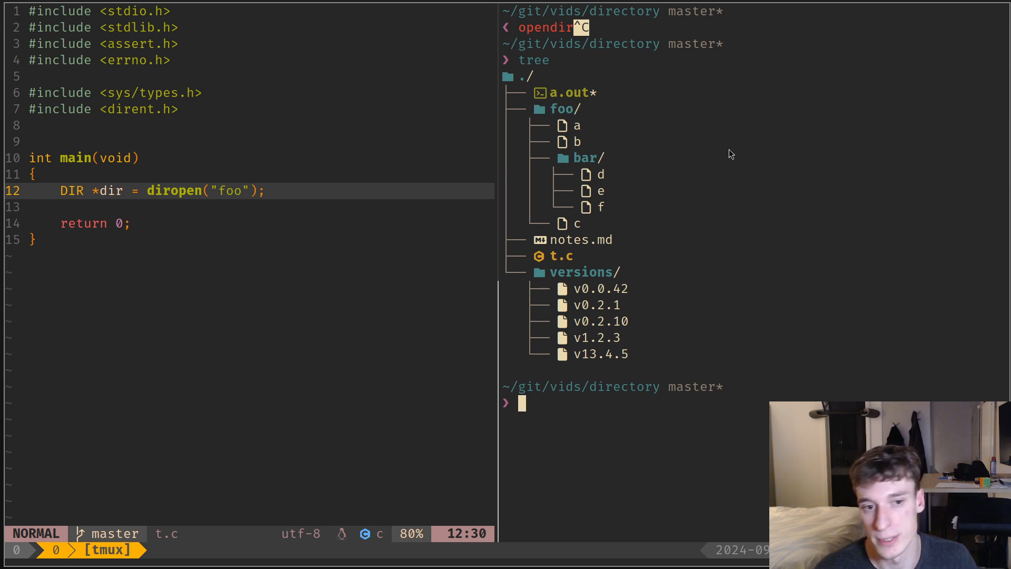
Add closedir(dir); below the diropen call, leaving a blank line above it.
{"action": "key", "text": "j"}
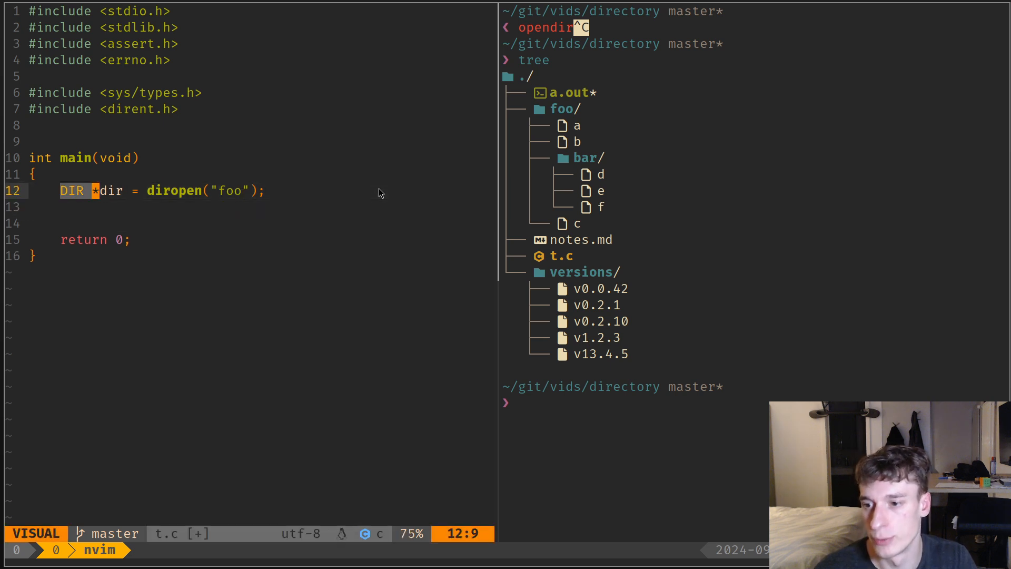
{"action": "key", "text": "Escape"}
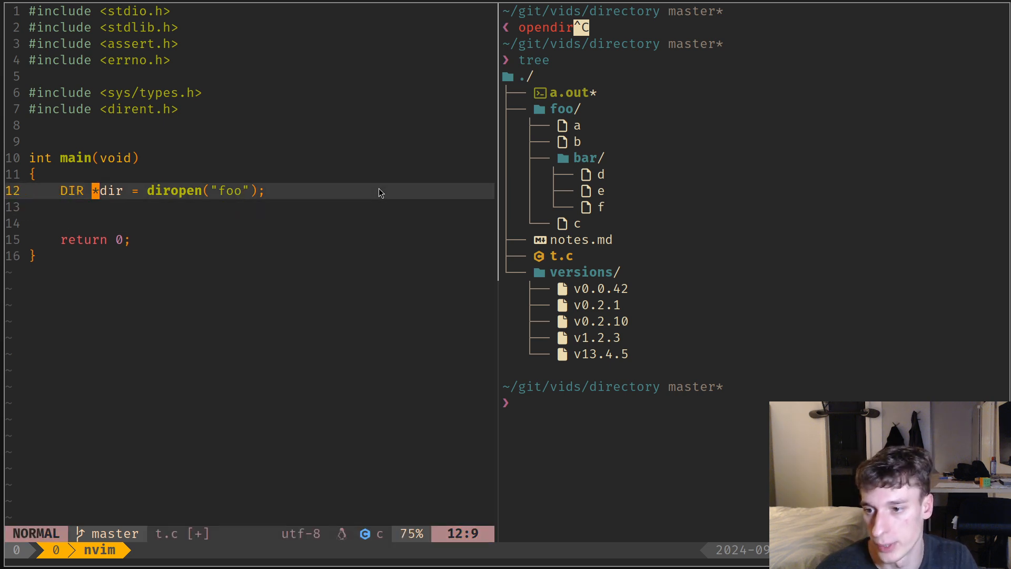
{"action": "key", "text": "o"}
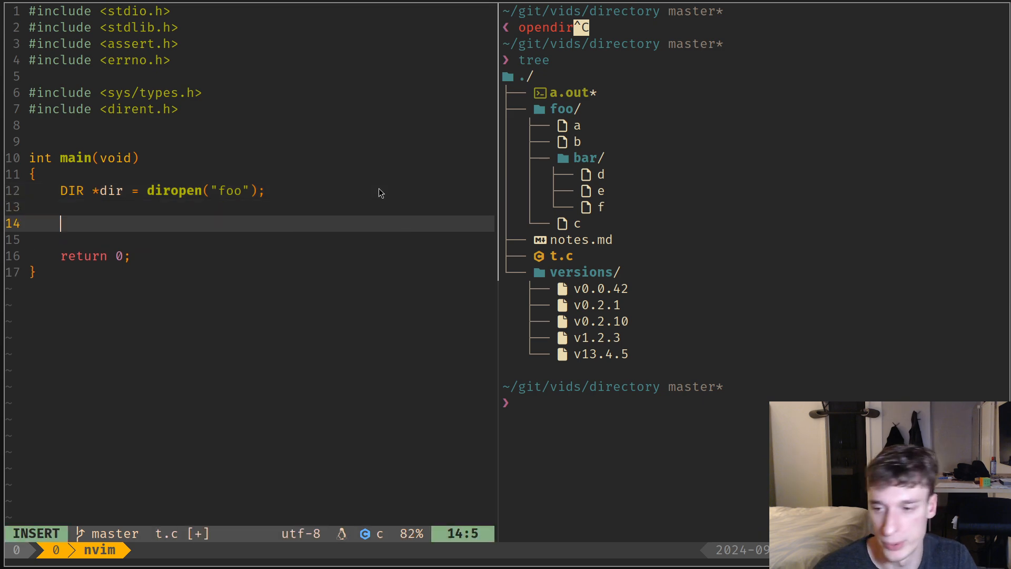
{"action": "type", "text": "closedi"}
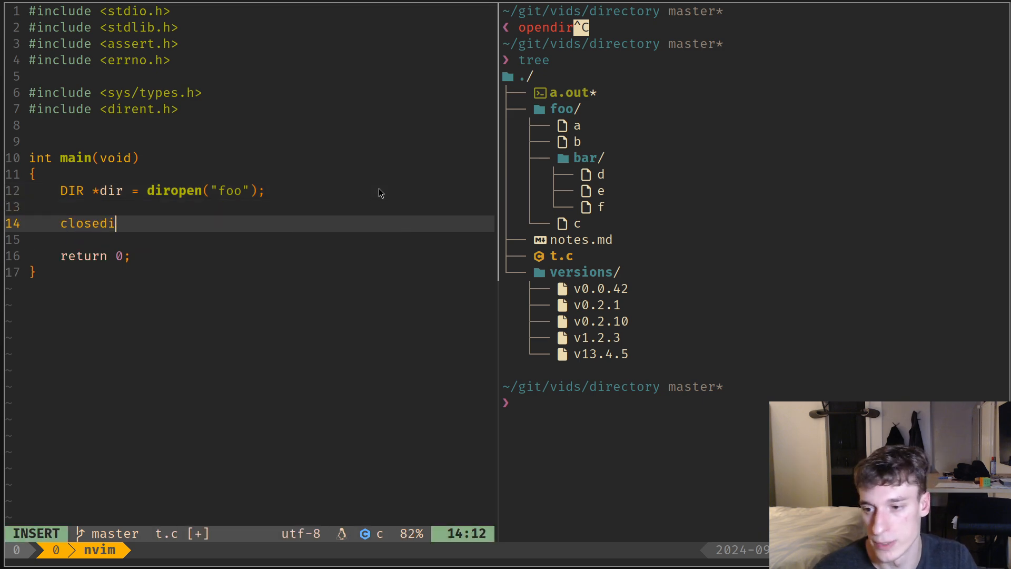
{"action": "type", "text": "r(dir);"}
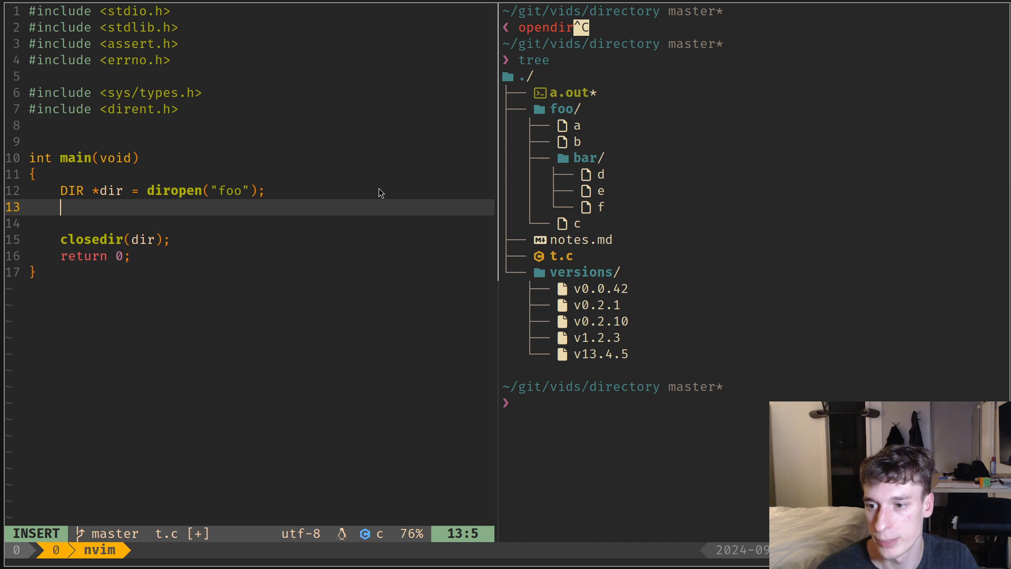
{"action": "key", "text": "Enter"}
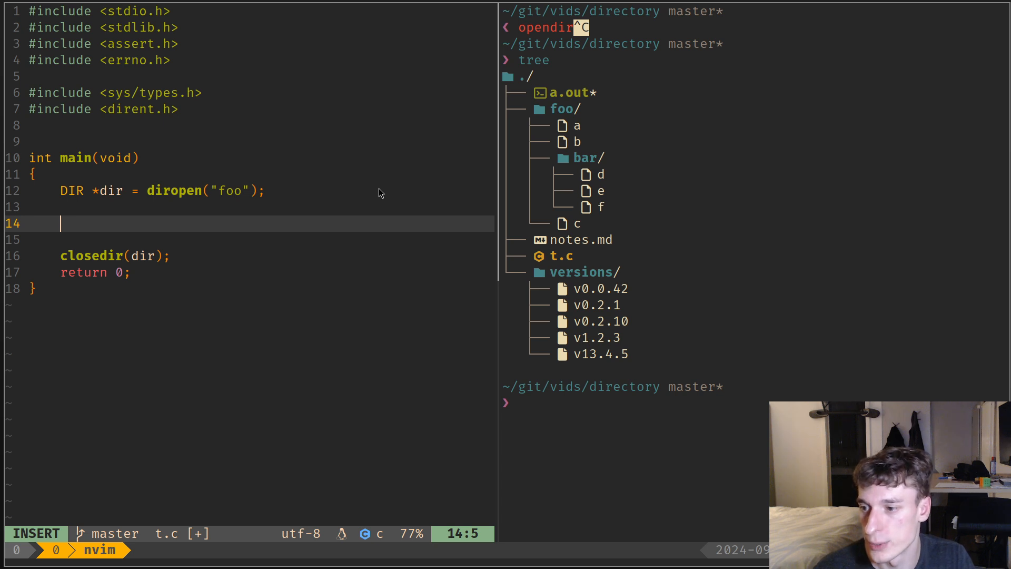
Declare struct dirent *entry and open a while ((entry = readdir(dir)) != NULL) loop.
{"action": "type", "text": "struct entry"}
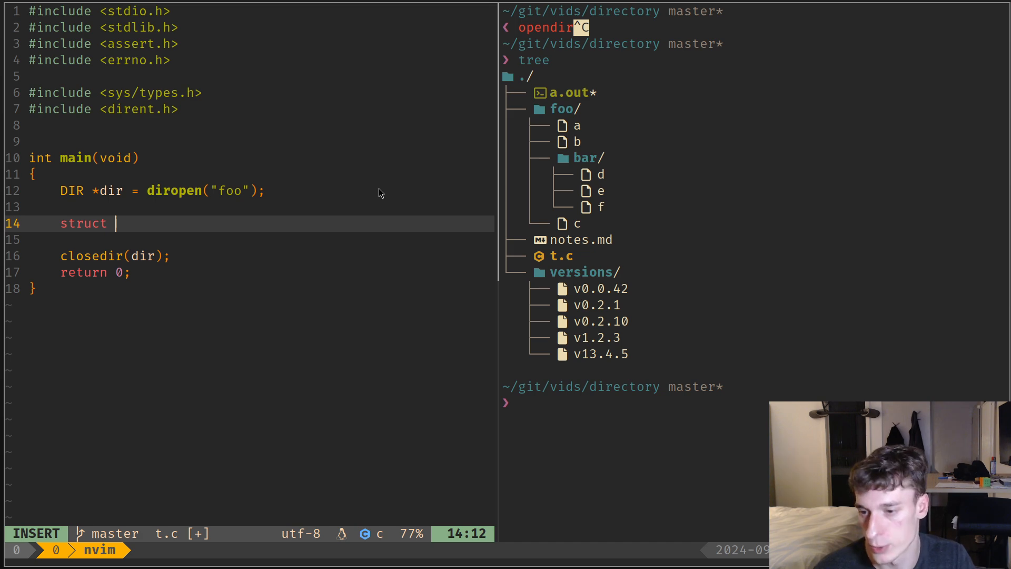
{"action": "type", "text": "dirent *entry;"}
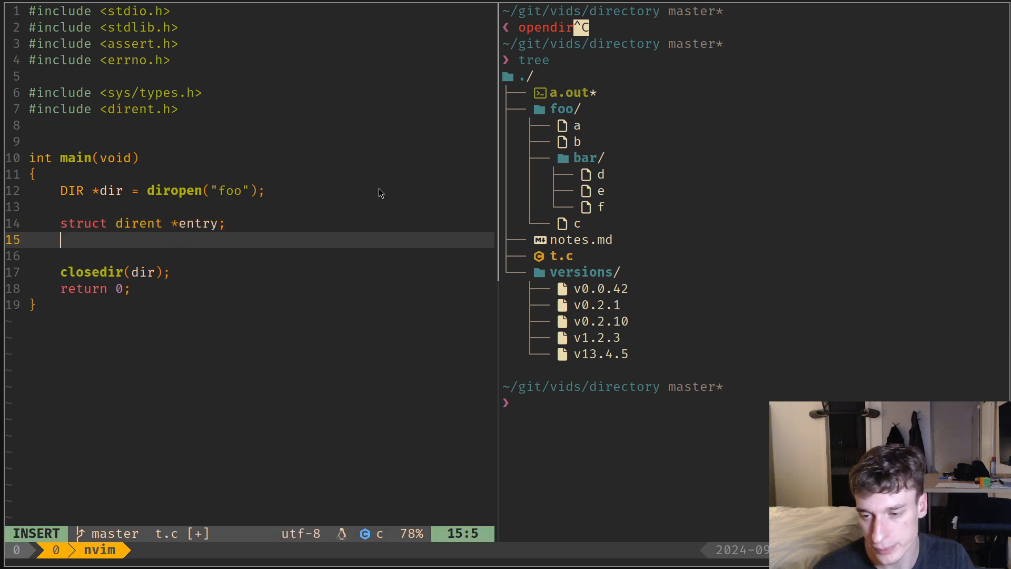
{"action": "type", "text": "while (("}
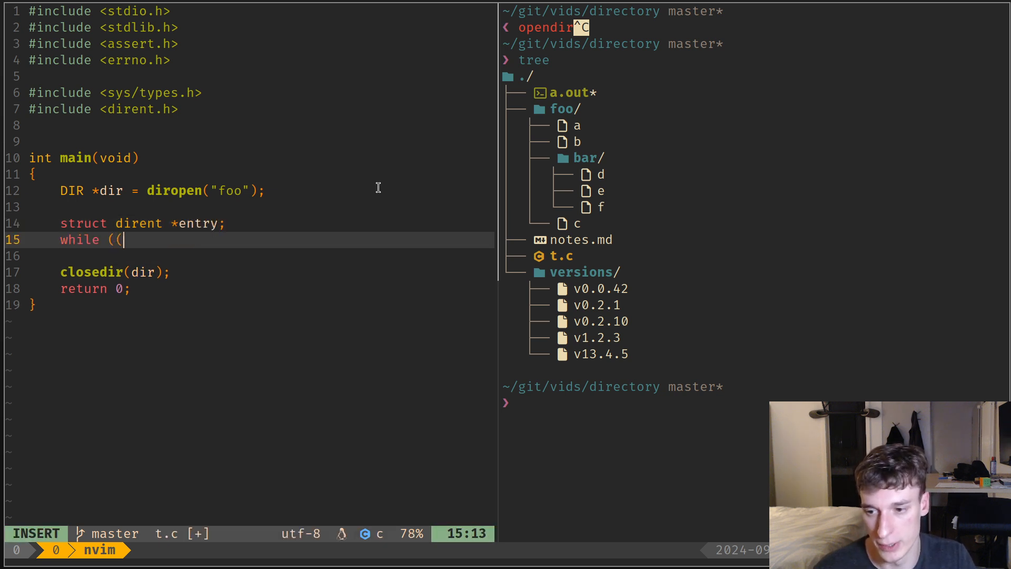
{"action": "type", "text": "entry ="}
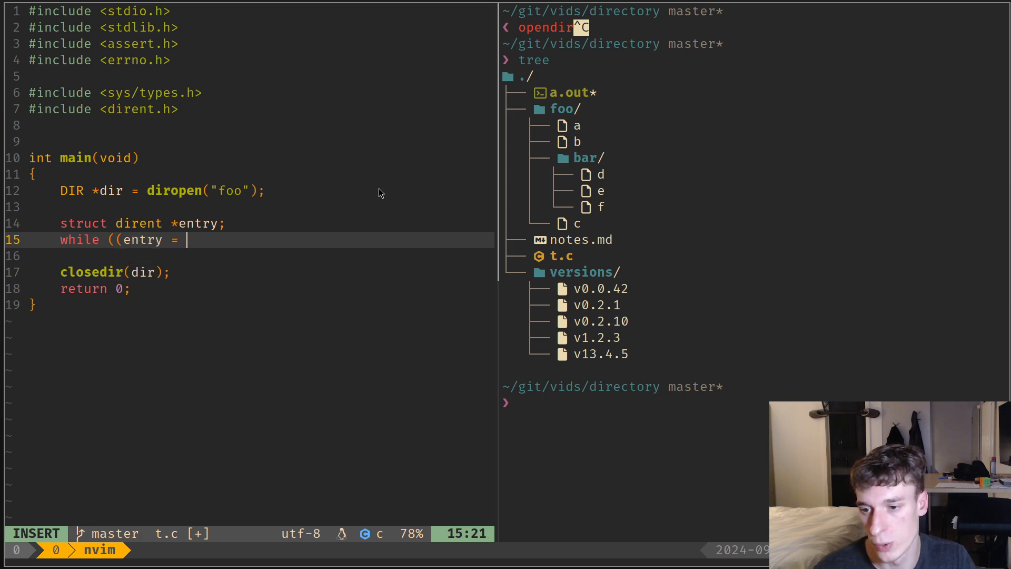
{"action": "type", "text": "readdir("}
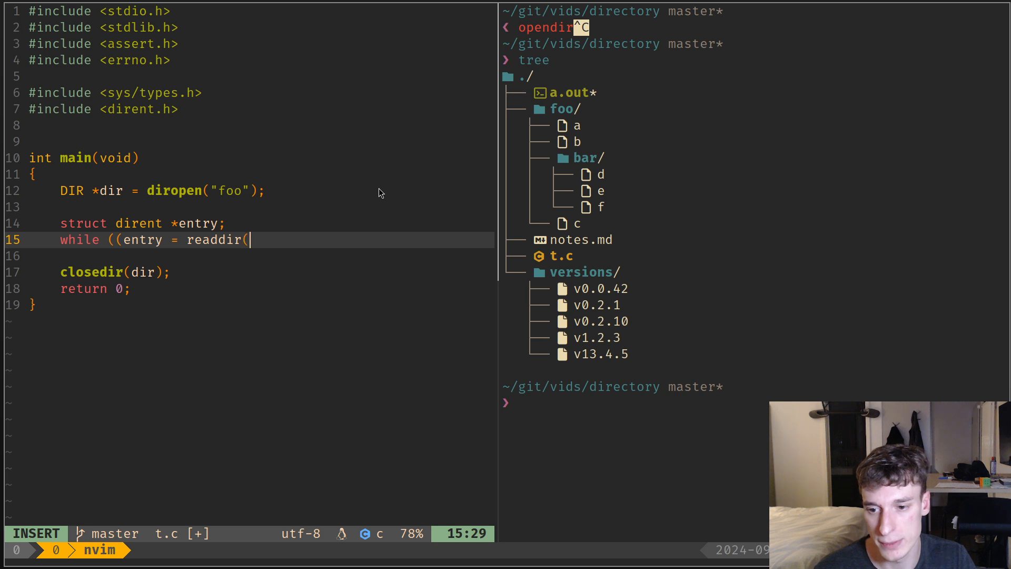
{"action": "type", "text": "dir)) != NULL"}
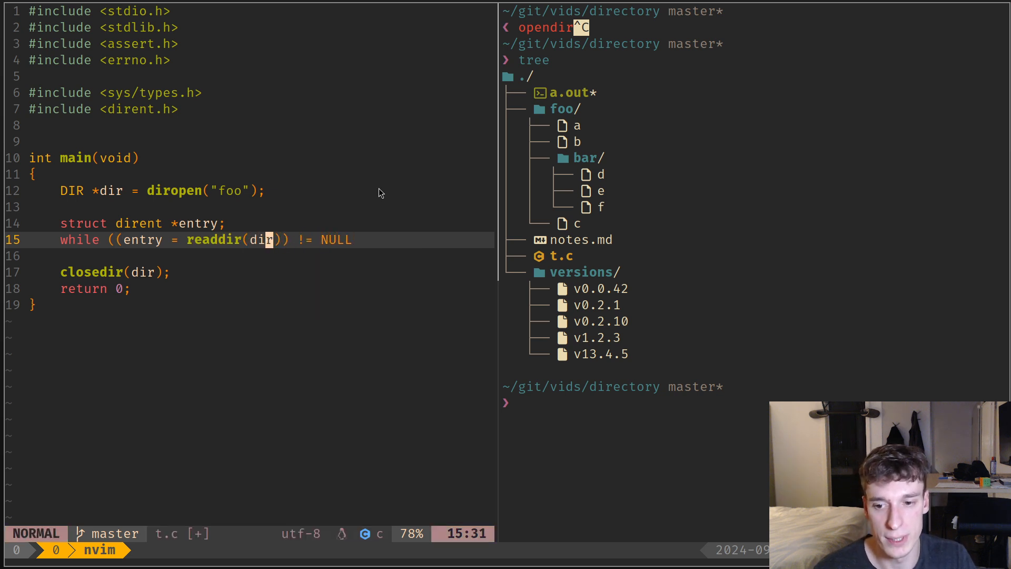
{"action": "key", "text": "v"}
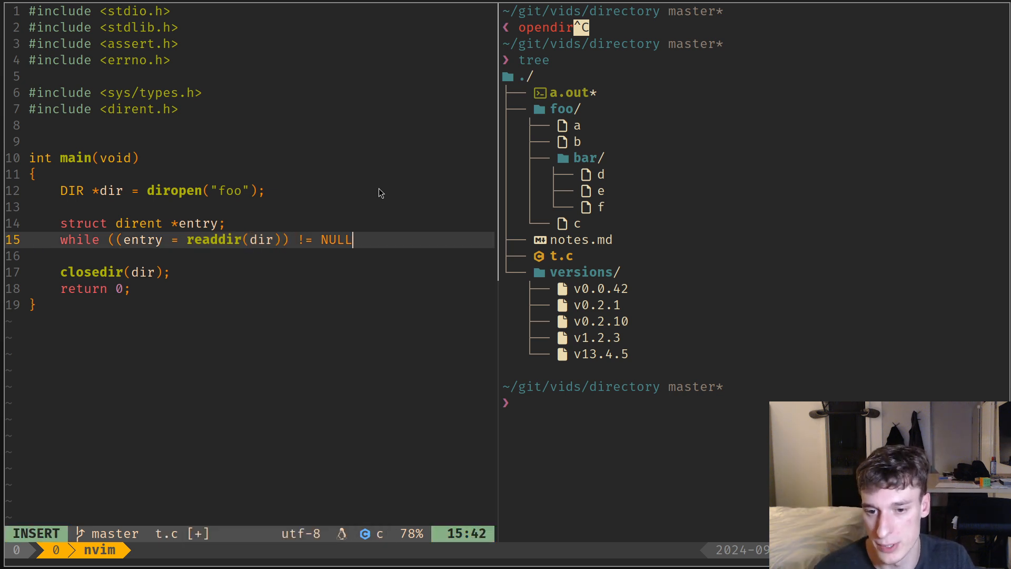
{"action": "key", "text": "Return"}
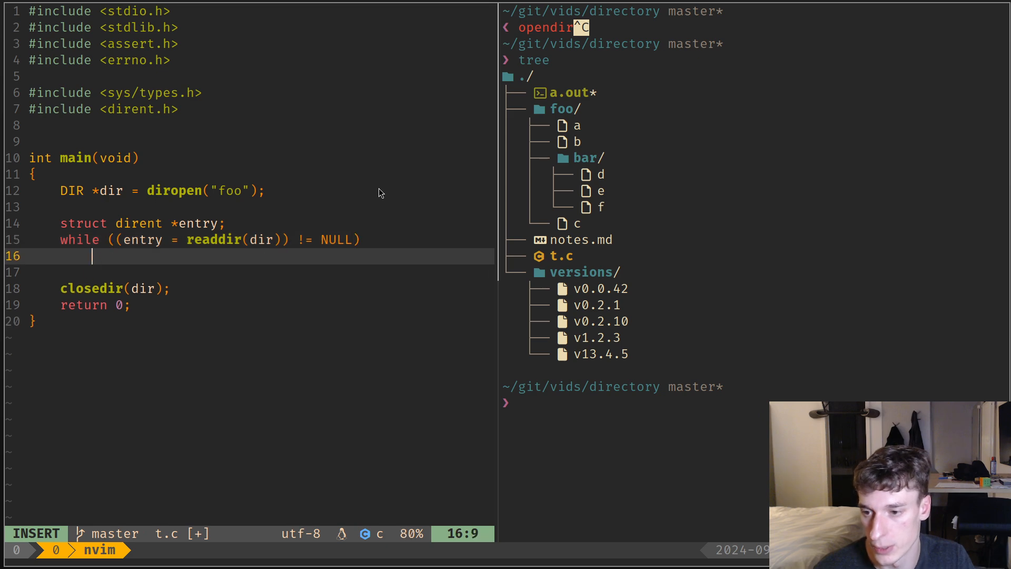
{"action": "type", "text": "{"}
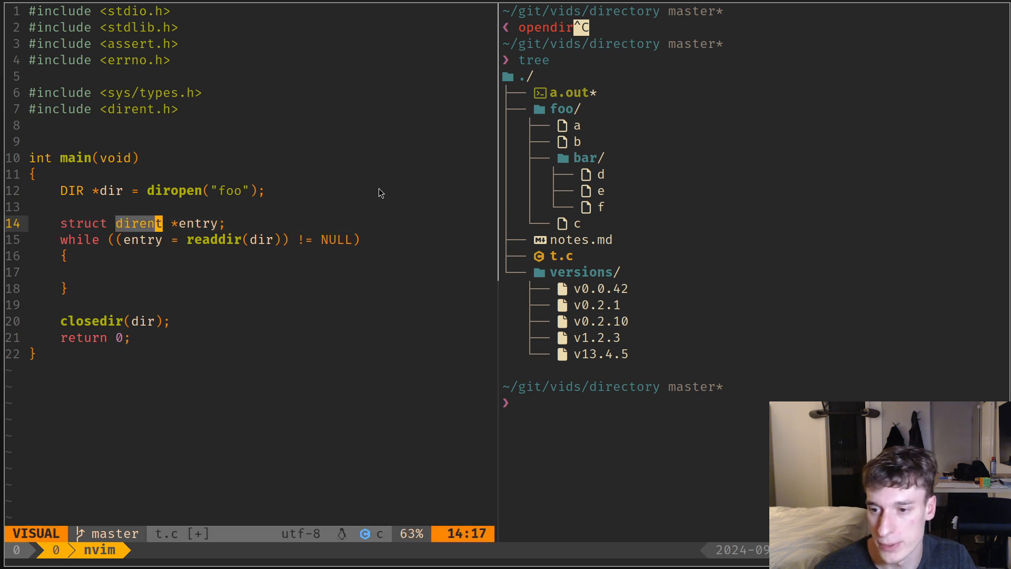
{"action": "key", "text": "Escape"}
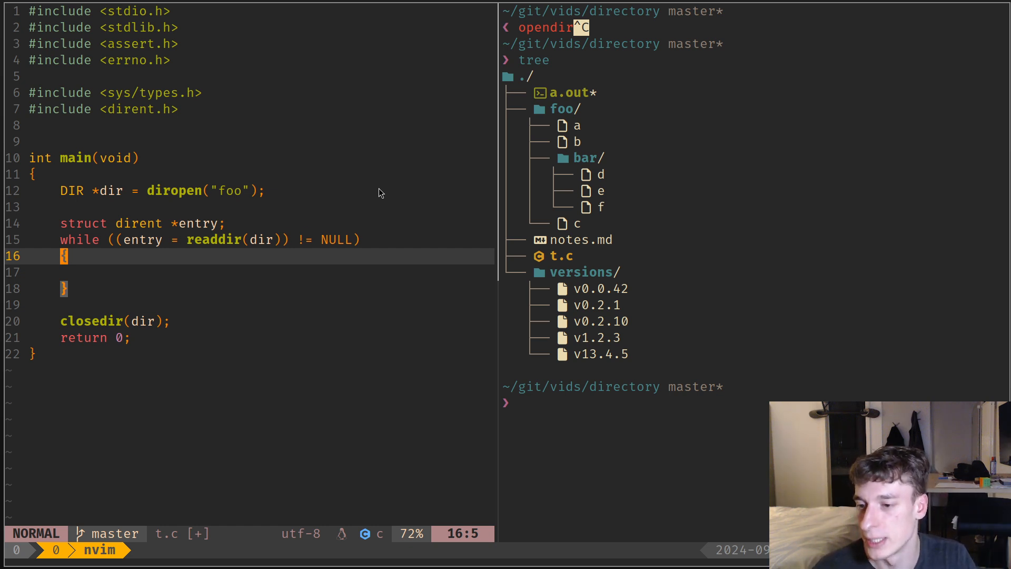
Print each entry with printf("%s\n", entry->d_name) inside the readdir loop.
{"action": "type", "text": "printf("}
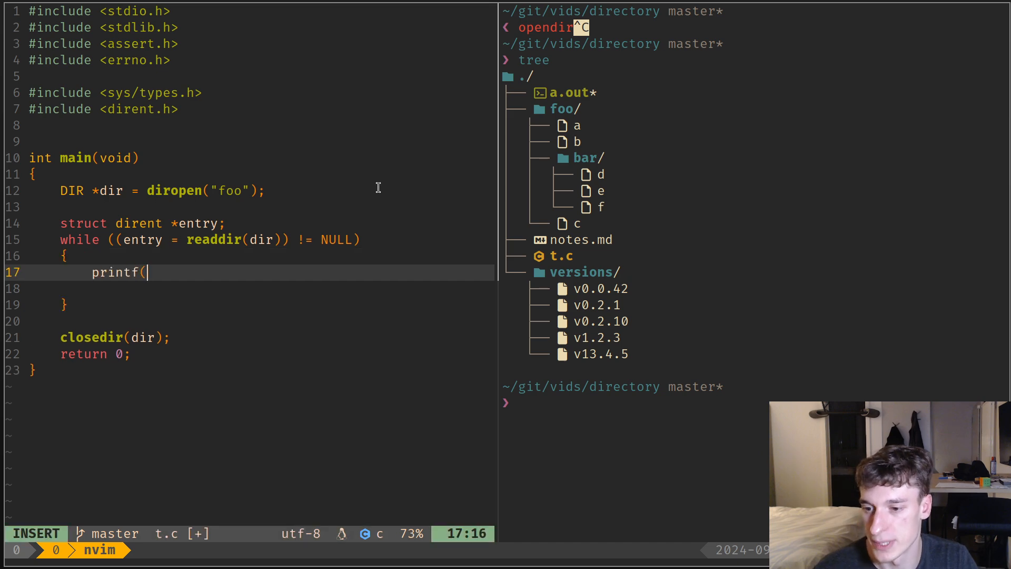
{"action": "type", "text": "\"%s\\n\","}
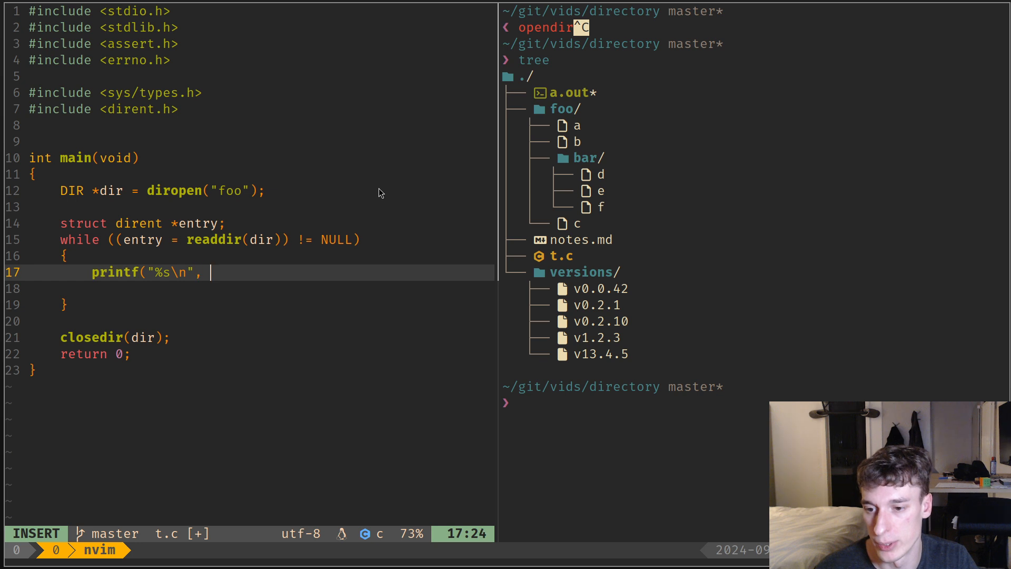
{"action": "type", "text": "entry->"}
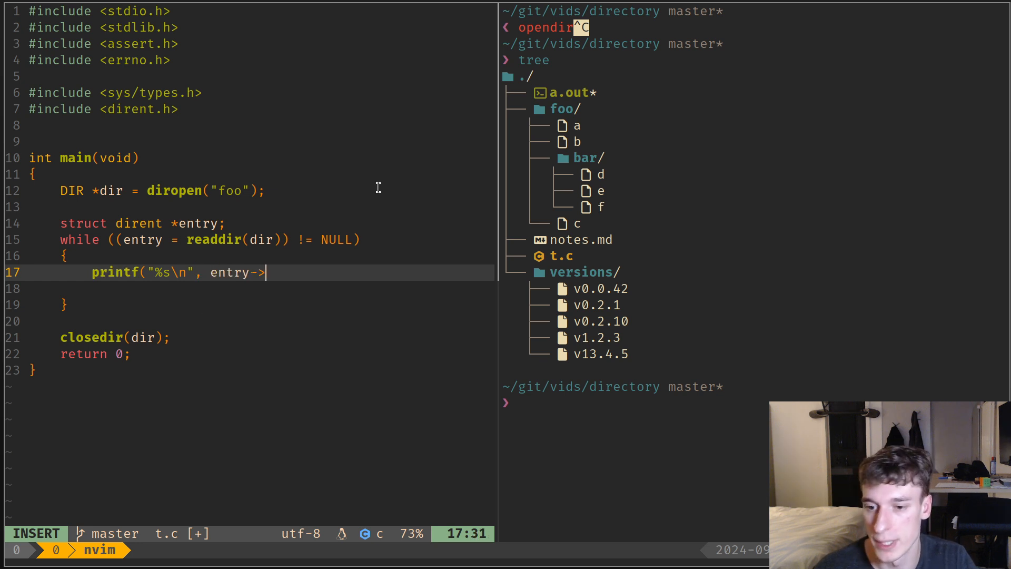
{"action": "type", "text": "d_name;"}
{"action": "left_click", "coordinate": [753, 403]}
{"action": "type", "text": "gcc -Wall -Wextra t.c && ./a.out"}
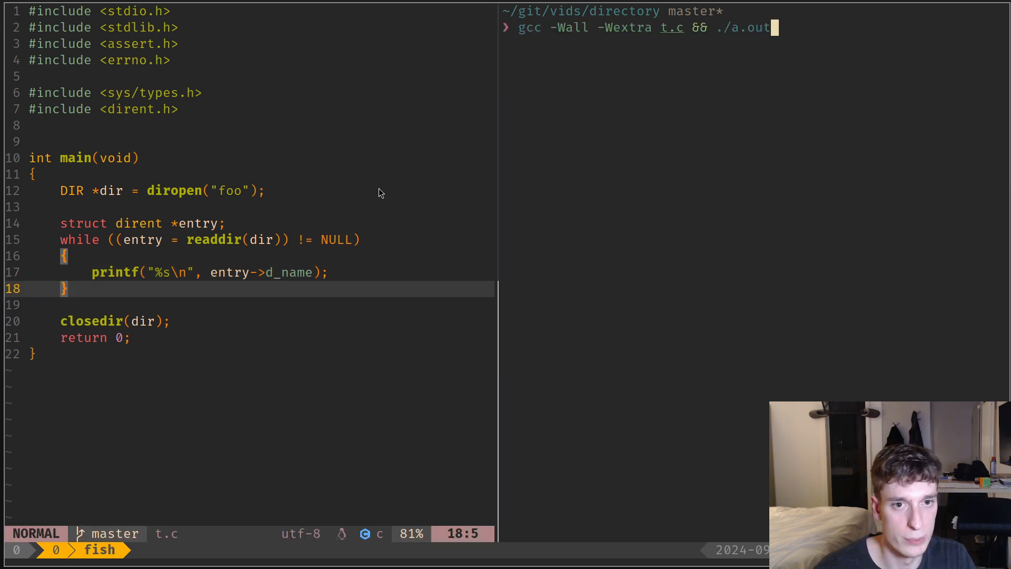
Build and run with gcc -Wall -Wextra t.c && ./a.out, then list foo with ls -la.
{"action": "key", "text": "Enter"}
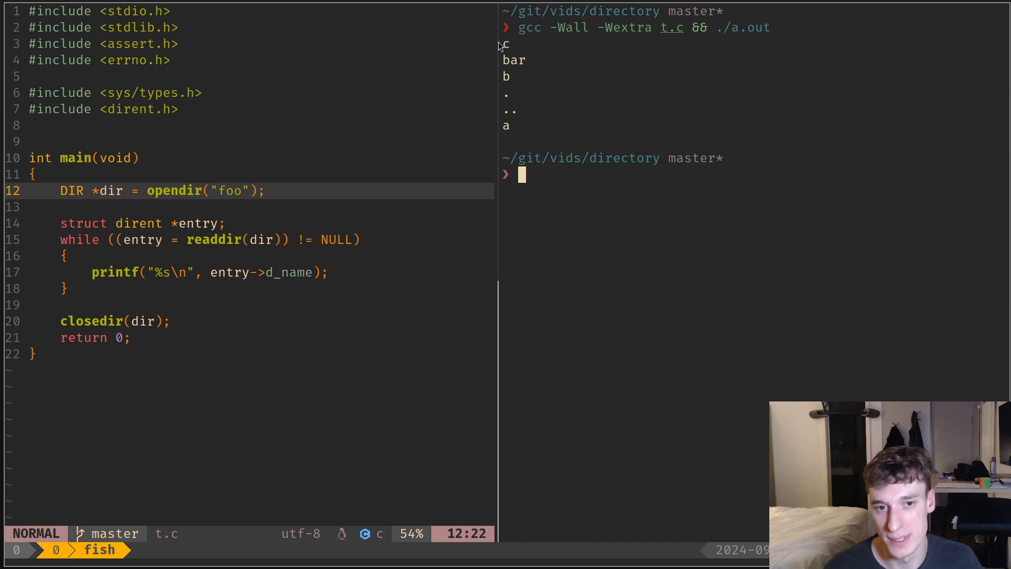
{"action": "type", "text": "ls -la"}
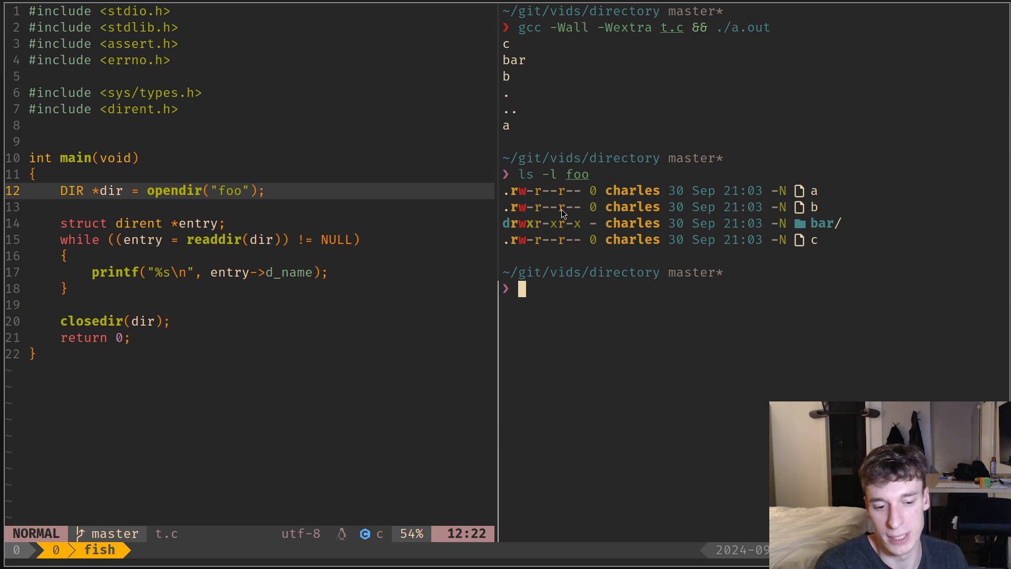
{"action": "mouse_move", "coordinate": [762, 151]}
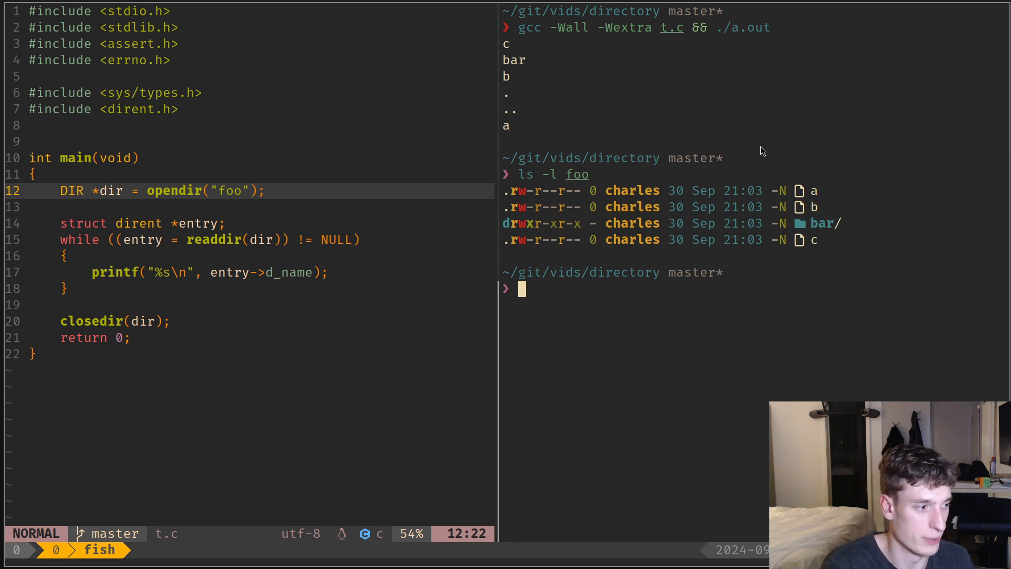
{"action": "mouse_move", "coordinate": [233, 308]}
{"action": "type", "text": ", "}
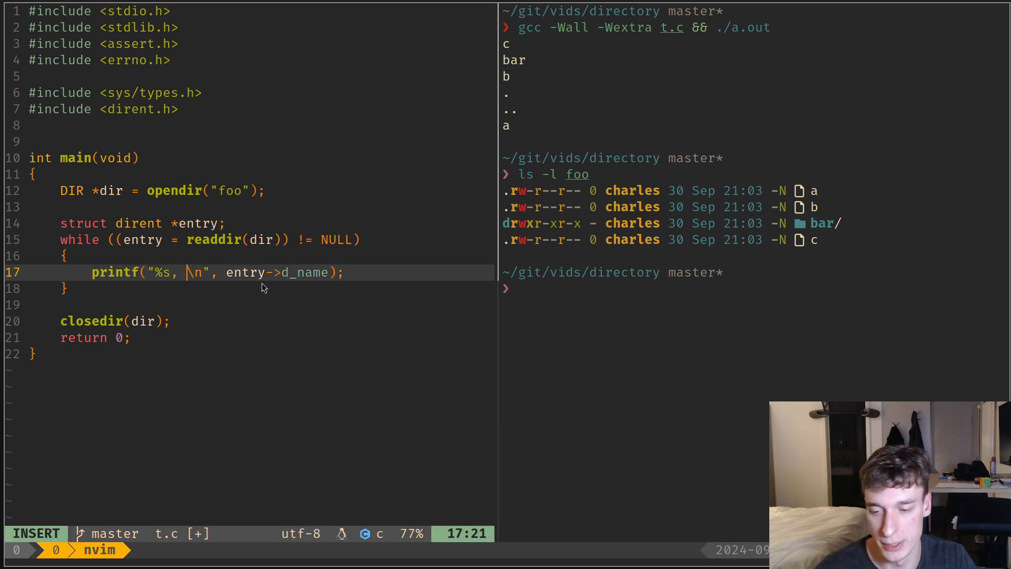
Extend the printf to "%s, is_directory=%d\n" using entry->d_type & DT_DIR.
{"action": "type", "text": "is_directo"}
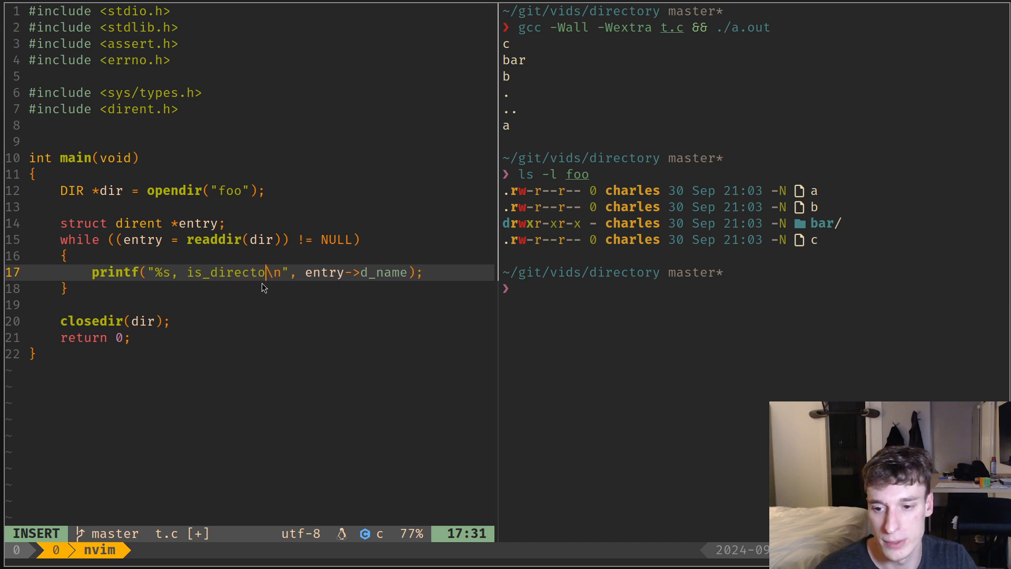
{"action": "type", "text": "ry=%d"}
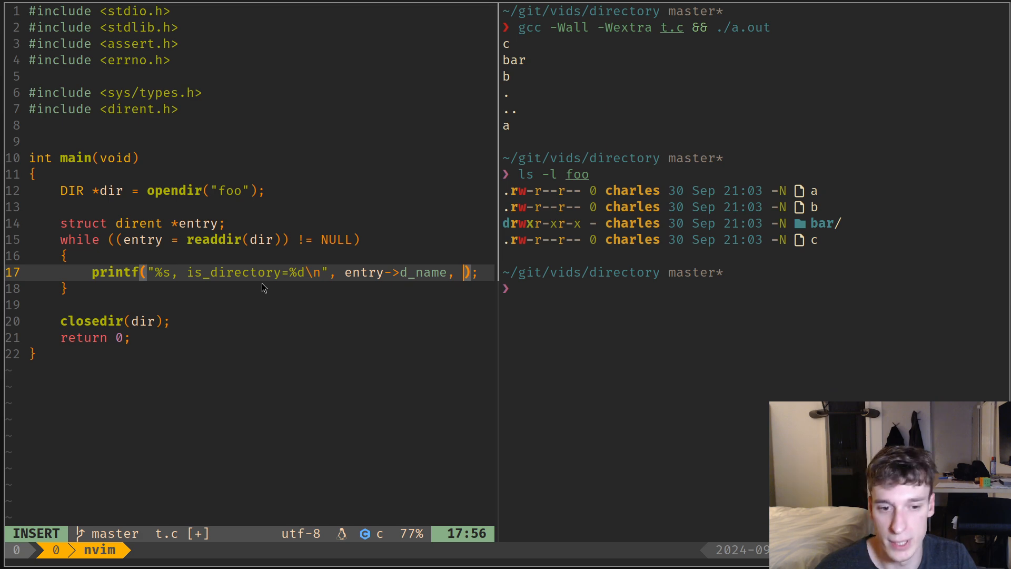
{"action": "type", "text": "entry->"}
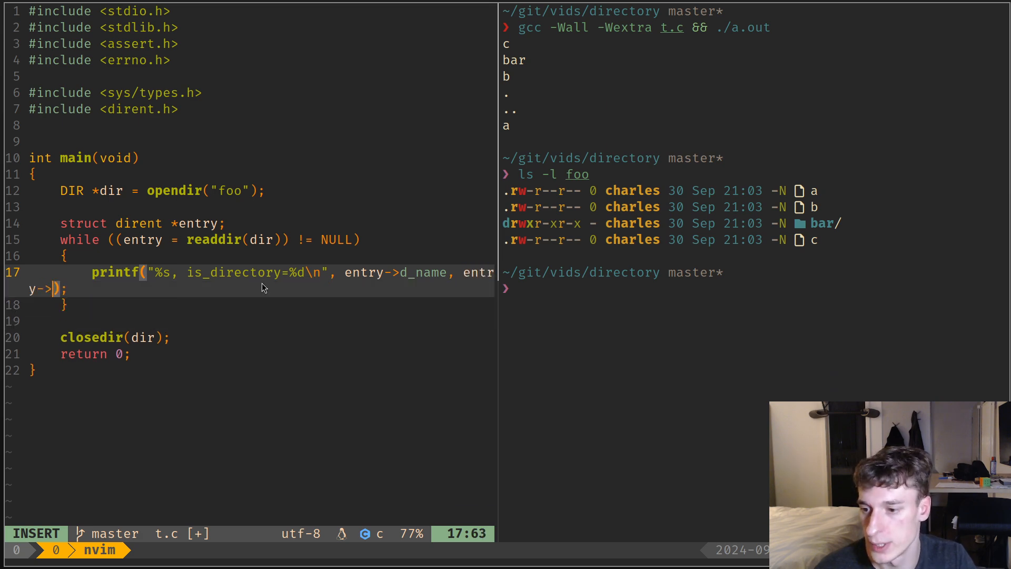
{"action": "type", "text": "_type &"}
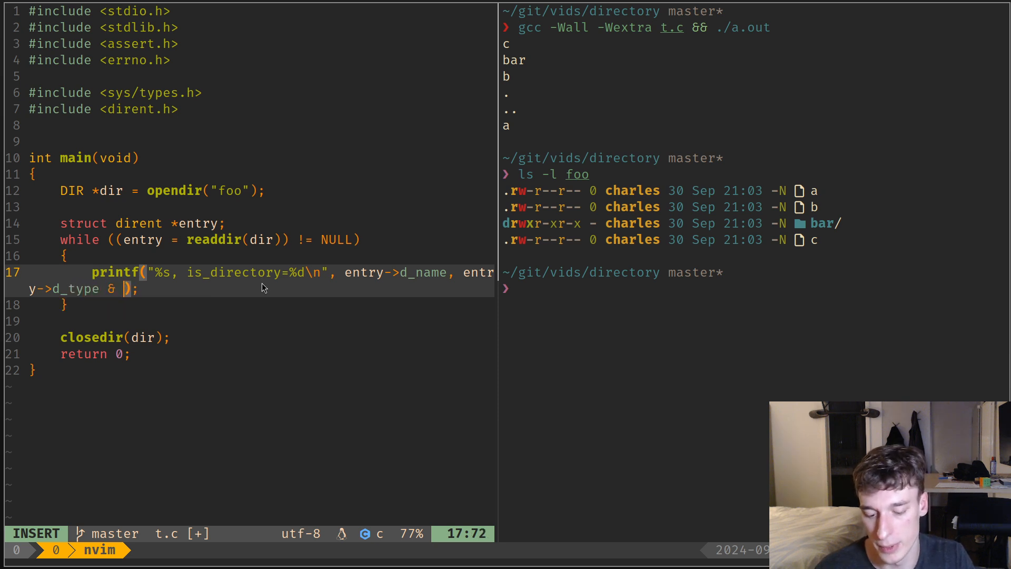
{"action": "type", "text": "DIR"}
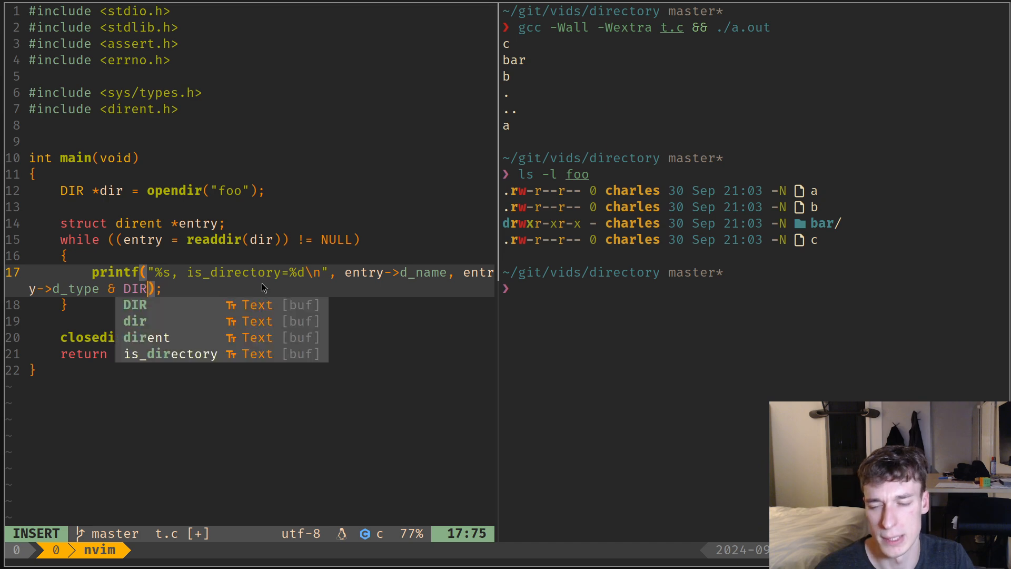
{"action": "type", "text": "_type"}
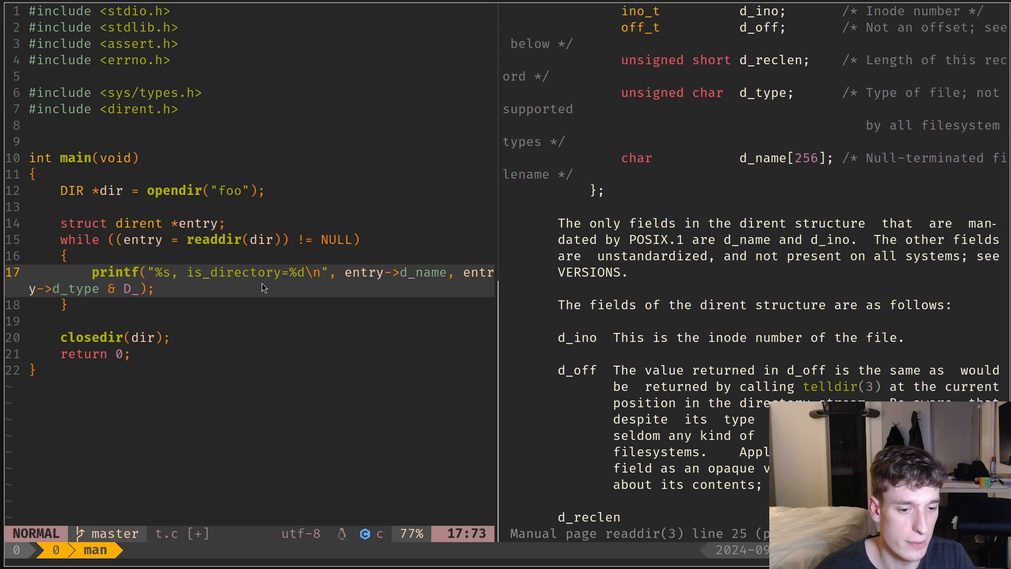
{"action": "scroll", "scroll_direction": "down", "scroll_amount": 3}
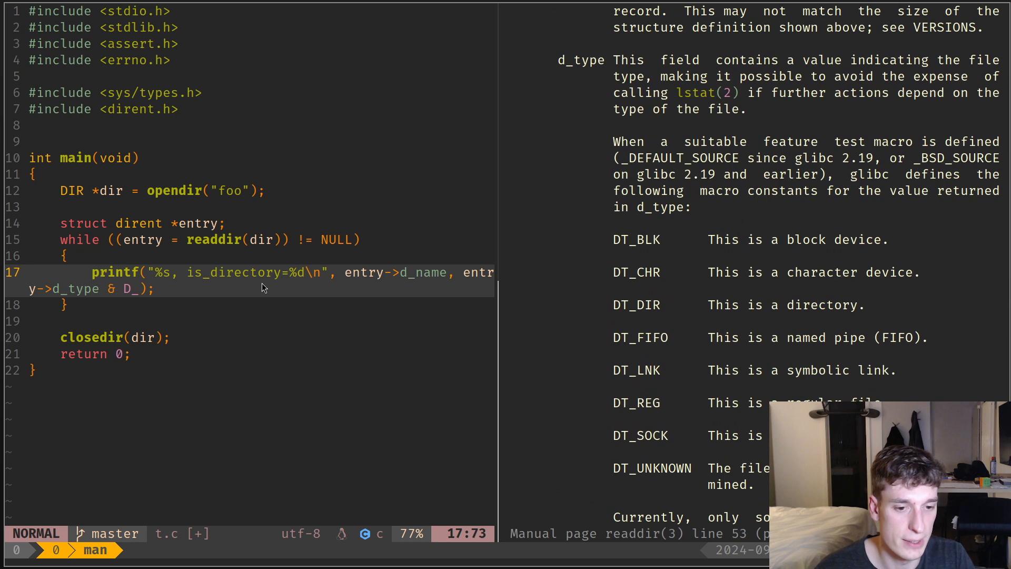
{"action": "type", "text": "DT"}
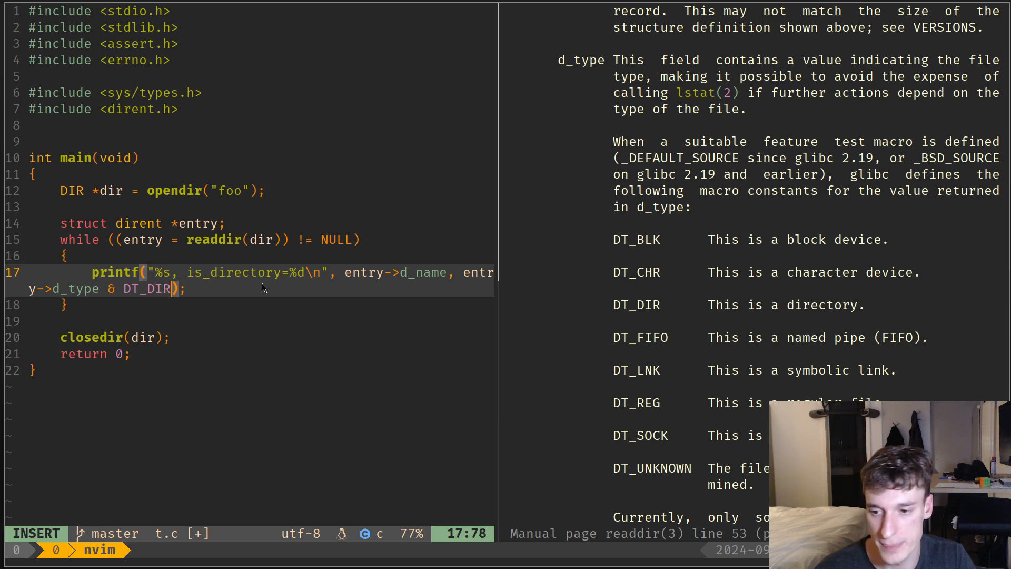
{"action": "key", "text": "Escape"}
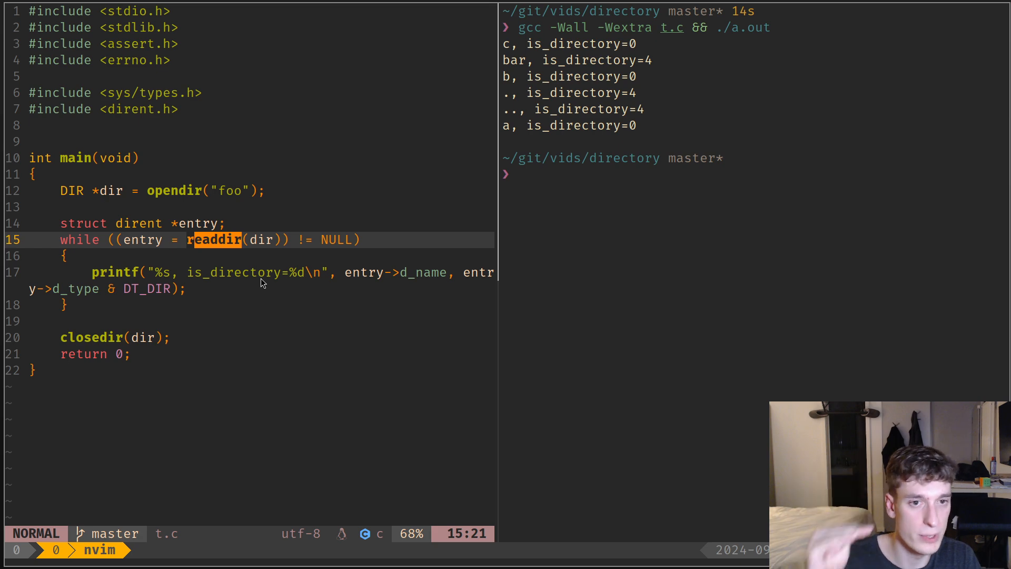
Set errno = 0 above the readdir loop and add assert(errno == ...) after it.
{"action": "key", "text": "k"}
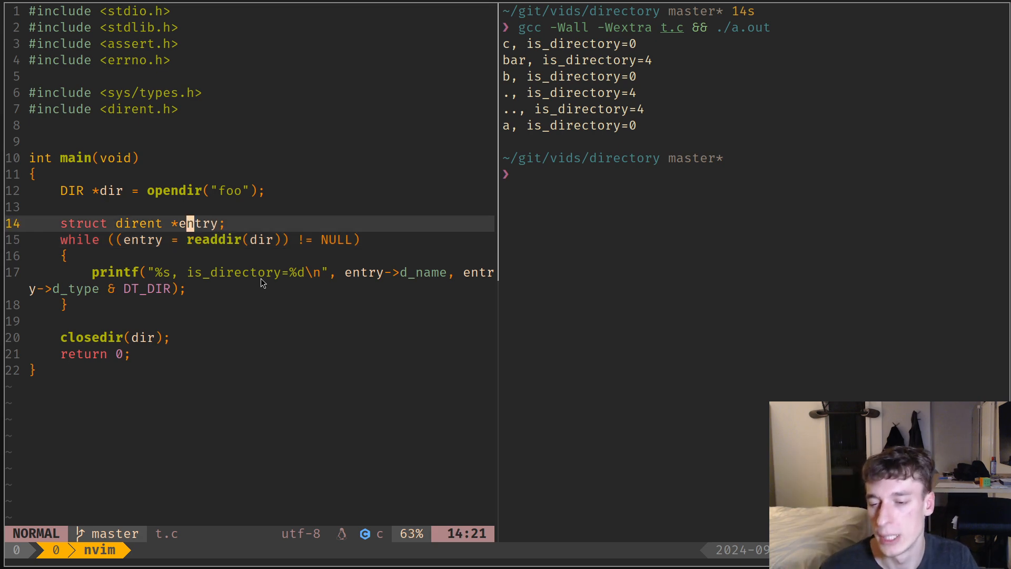
{"action": "type", "text": "errno = 0;"}
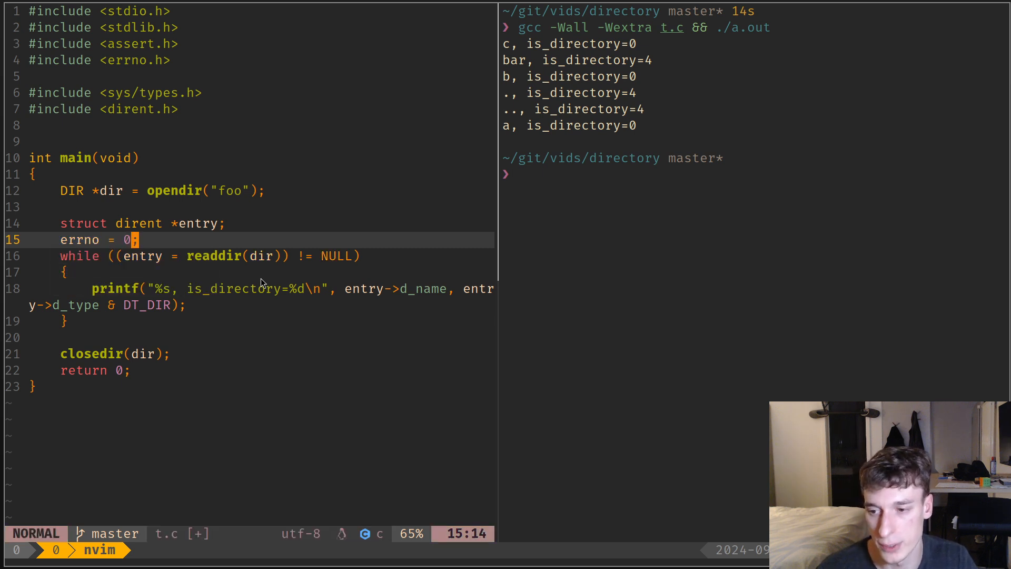
{"action": "type", "text": "assert"}
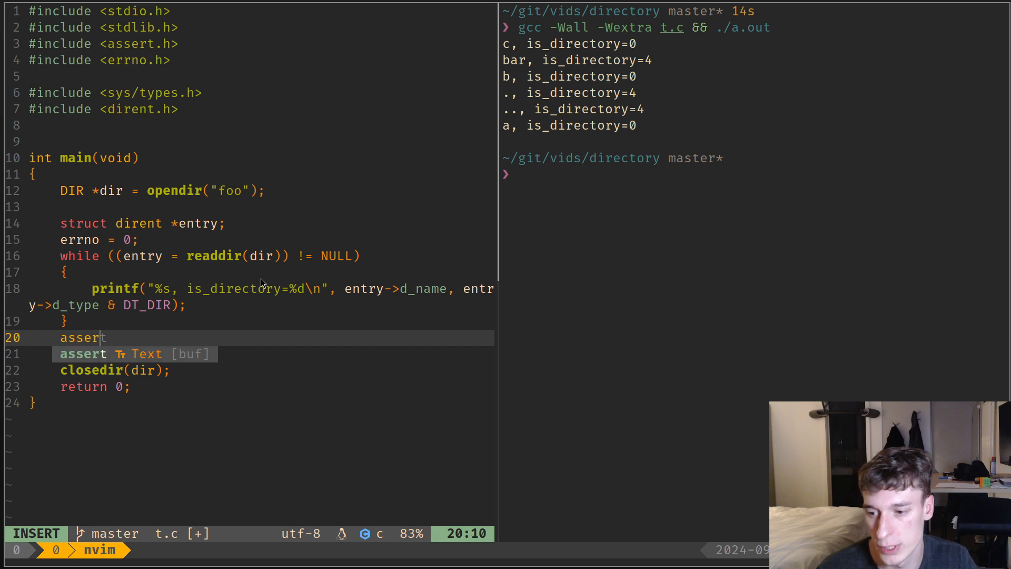
{"action": "type", "text": "(errno ="}
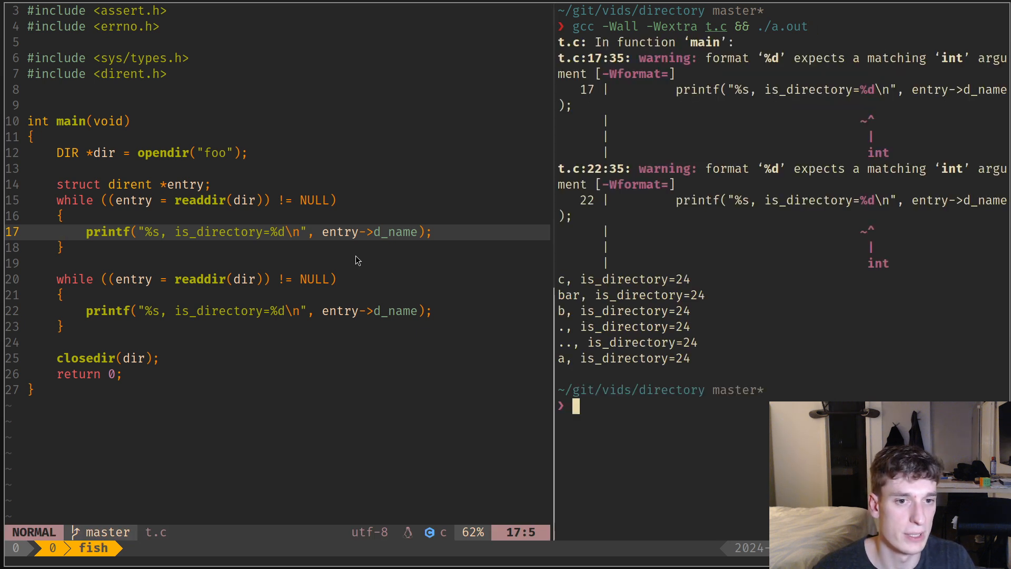
{"action": "mouse_move", "coordinate": [187, 244]}
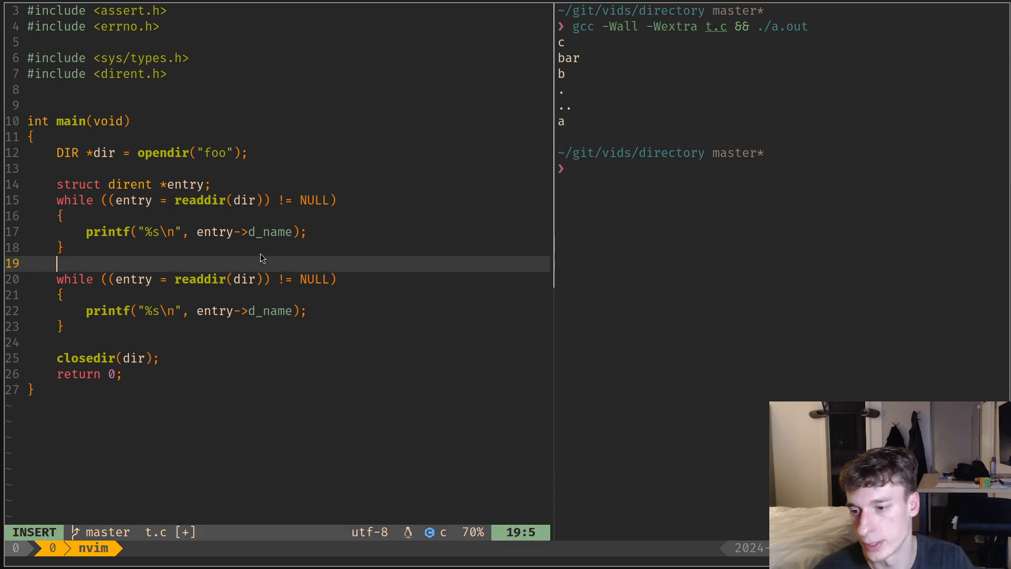
Insert rewinddir(dir); between the two readdir loops.
{"action": "type", "text": "rewi"}
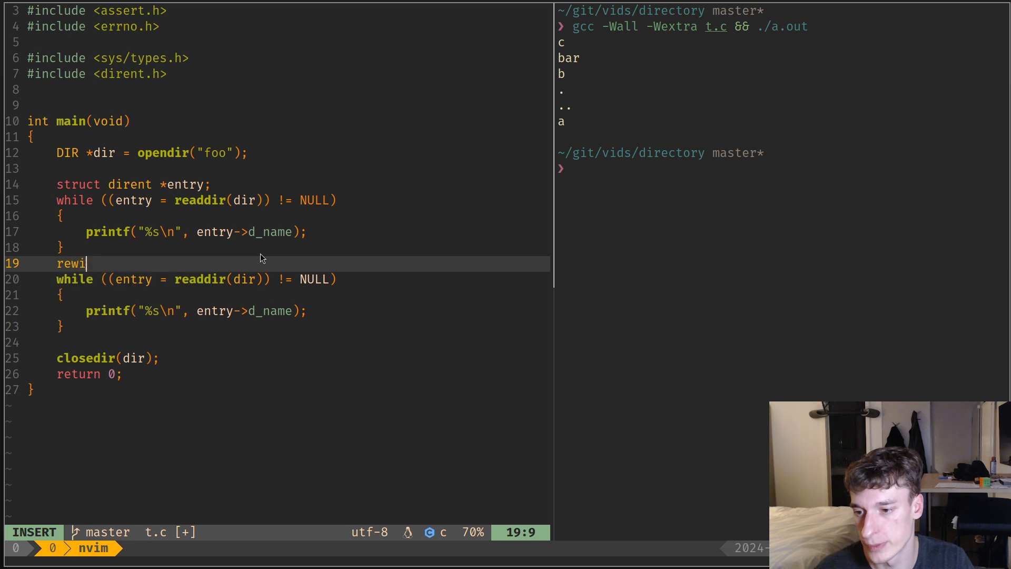
{"action": "type", "text": "nddir(dir"}
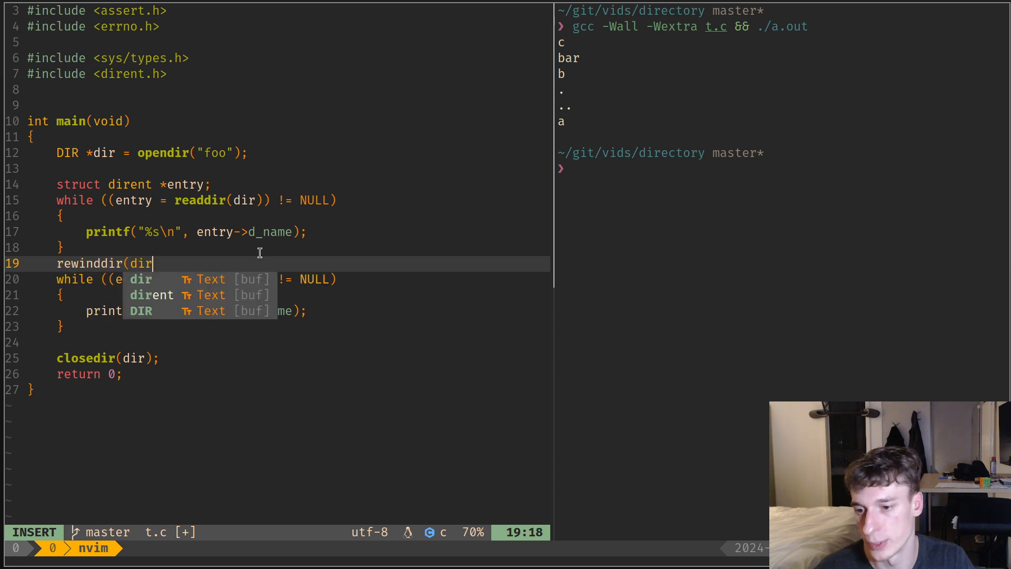
{"action": "key", "text": "Escape"}
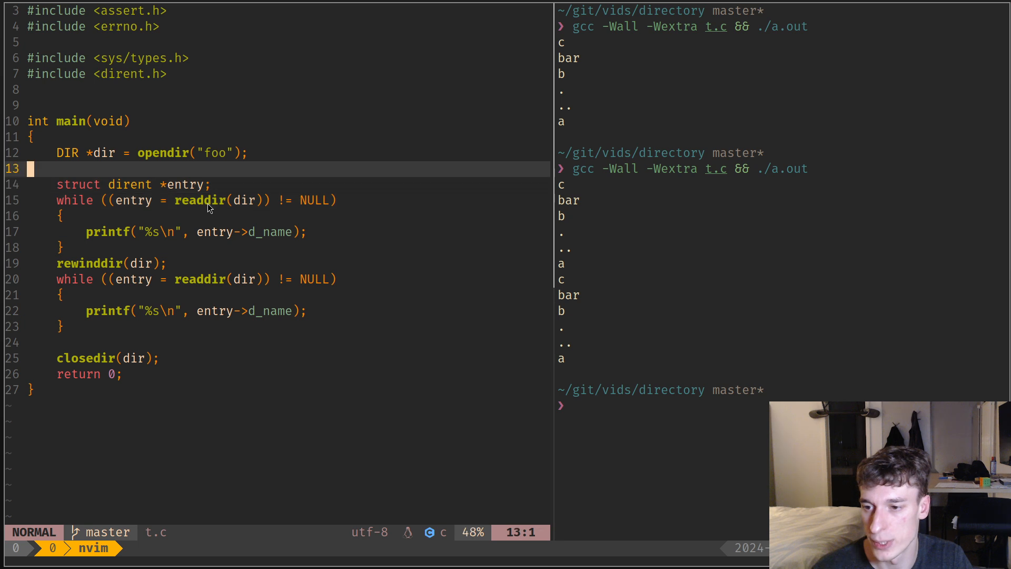
Declare long entry_index = -1 and print telldir(dir) with "%ld: " before each name.
{"action": "type", "text": "long entry"}
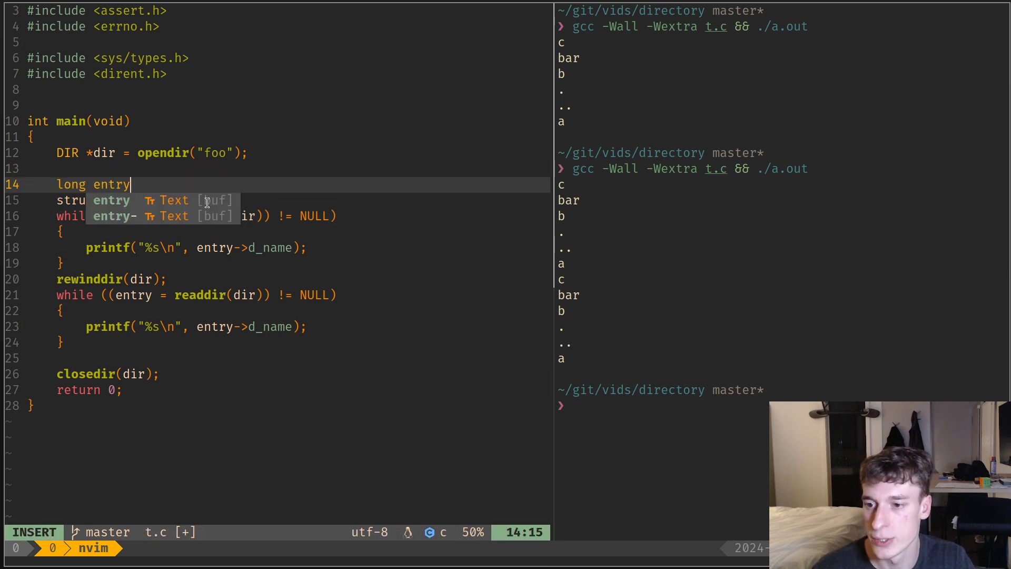
{"action": "type", "text": "_index = -01"}
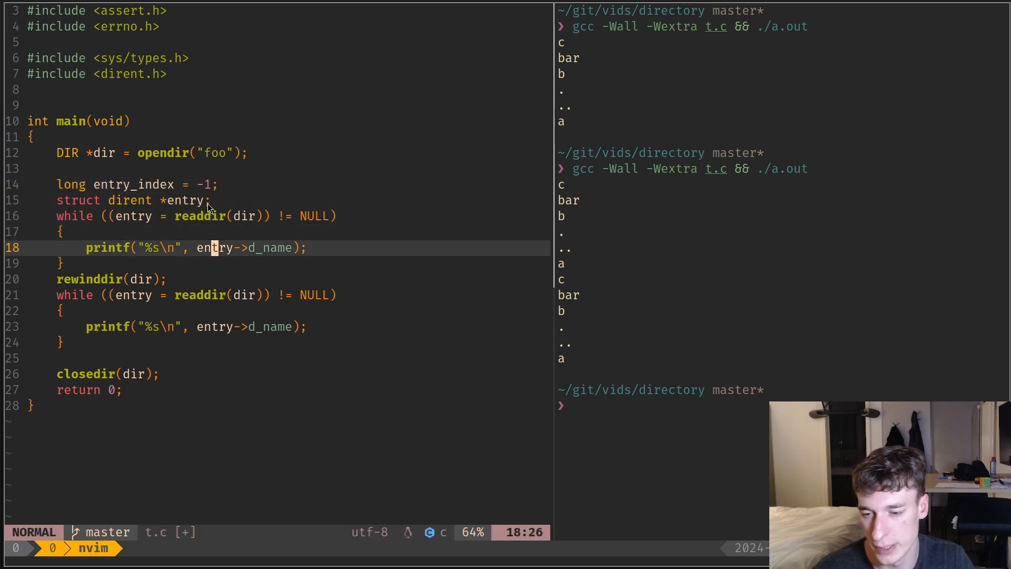
{"action": "key", "text": "i"}
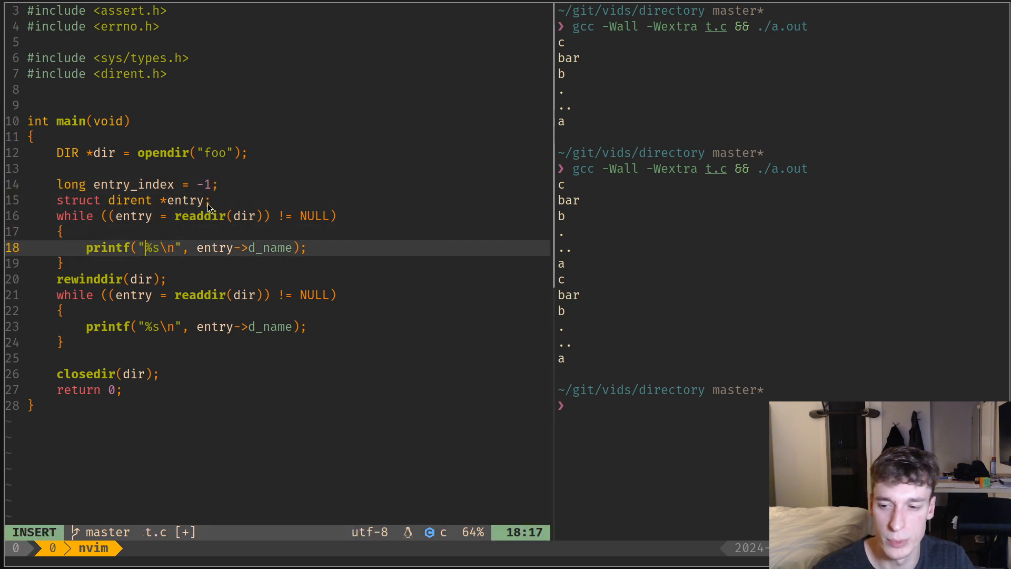
{"action": "type", "text": "%ld:"}
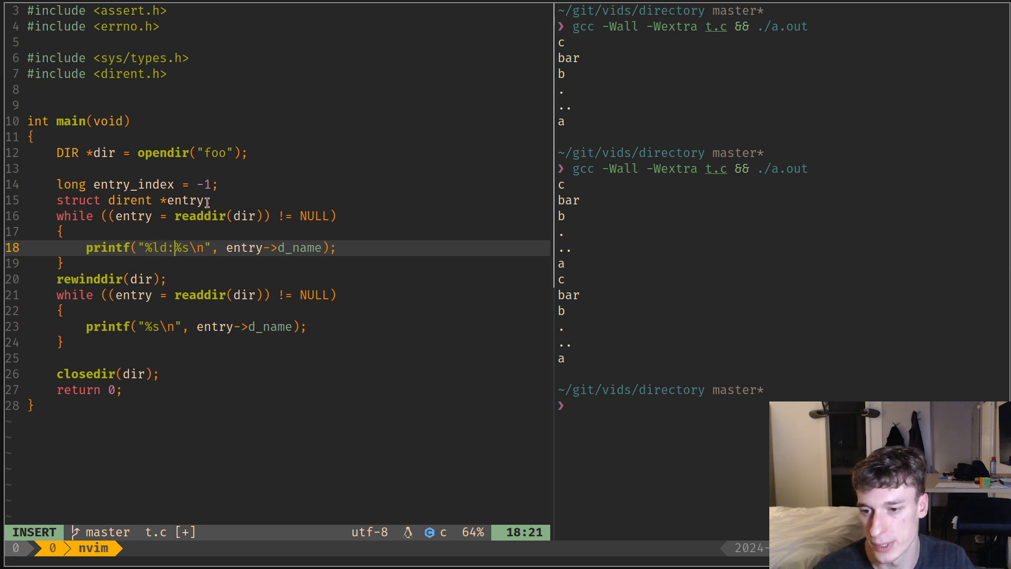
{"action": "type", "text": "tee"}
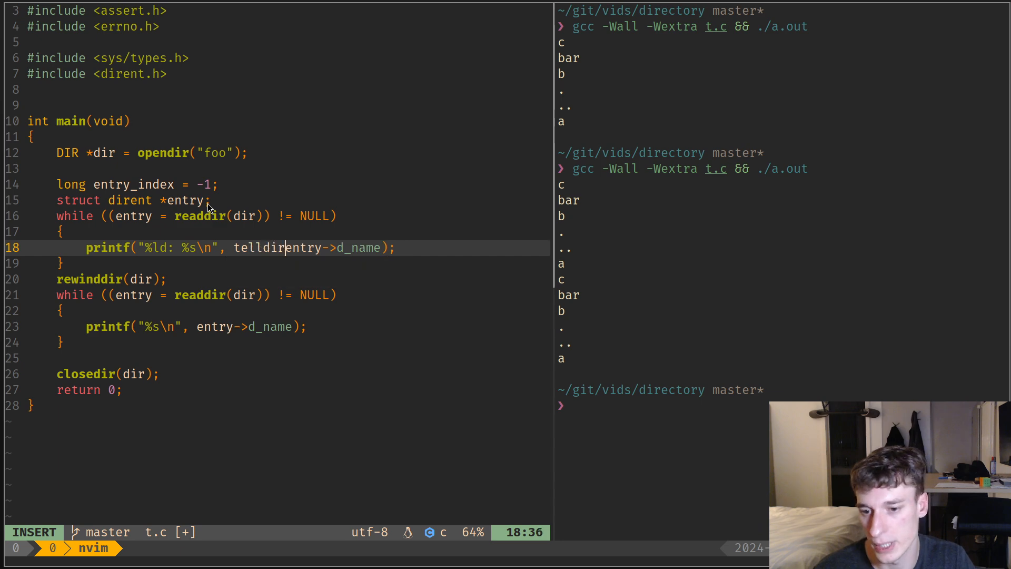
{"action": "type", "text": "(dir),"}
{"action": "left_click", "coordinate": [663, 405]}
{"action": "type", "text": "gcc -Wall -Wextra t.c && ./"}
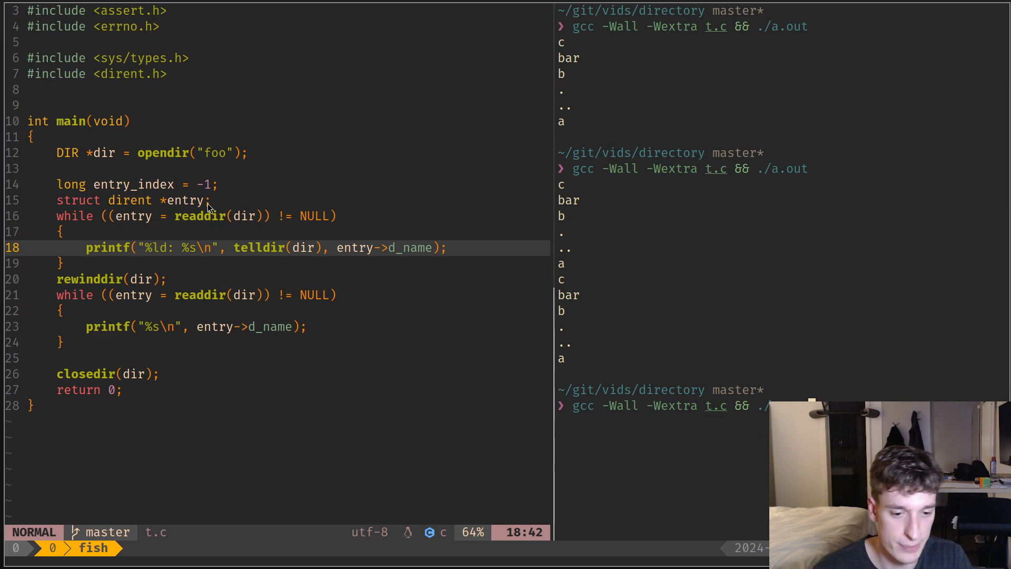
Rebuild and run t.c with gcc -Wall -Wextra, printing each entry's telldir offset beside its name.
{"action": "key", "text": "Return"}
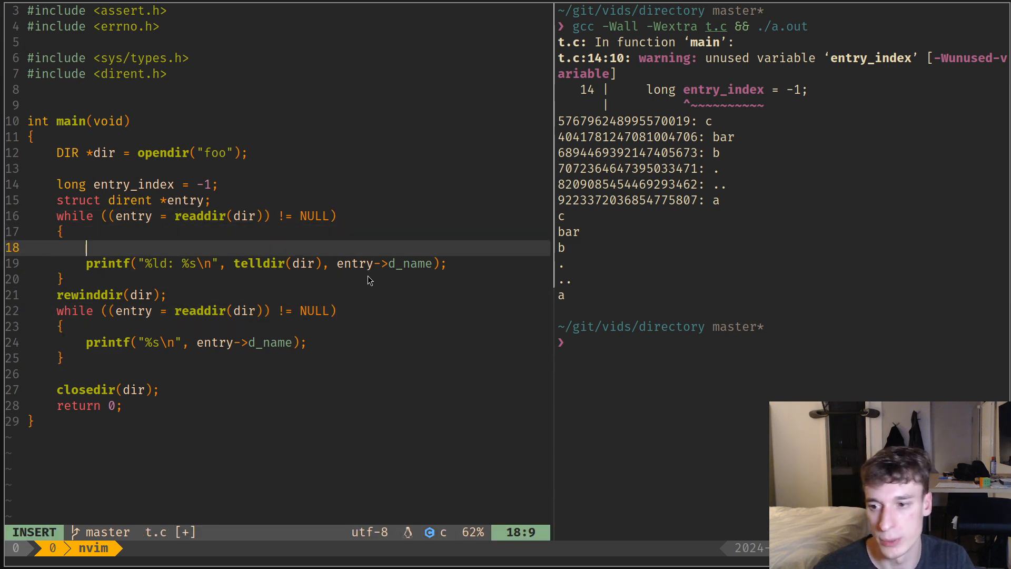
Save the first entry's position with if (entry_index == -1) entry_index = telldir(dir).
{"action": "type", "text": "if (entry_index == -1"}
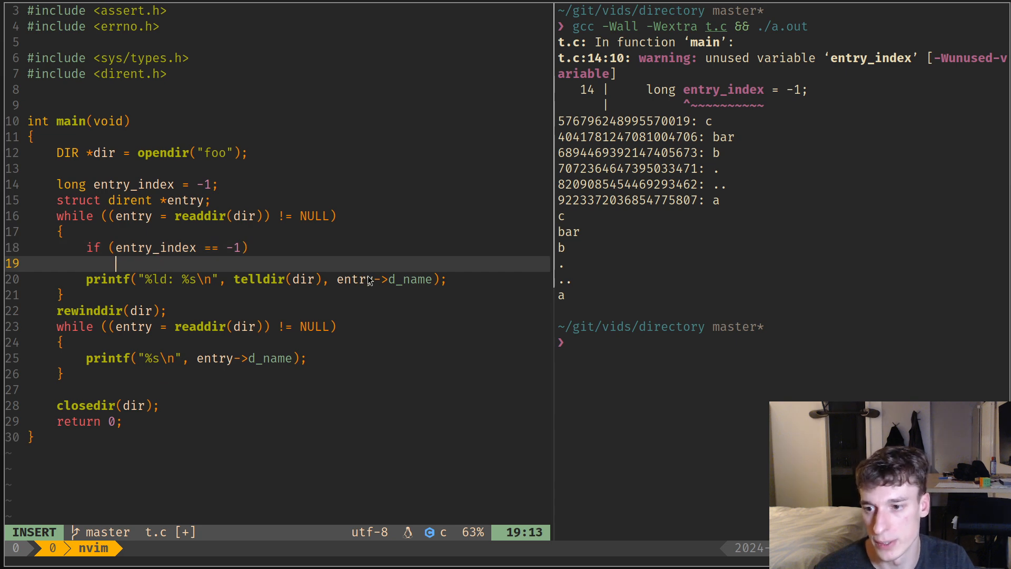
{"action": "type", "text": "entry_index = t"}
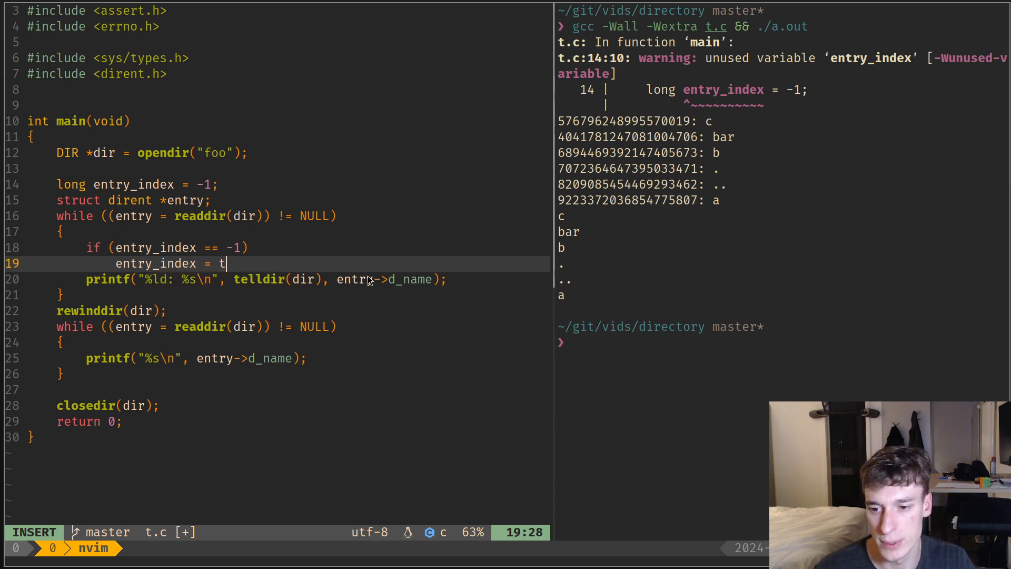
{"action": "type", "text": "elldir(dir)"}
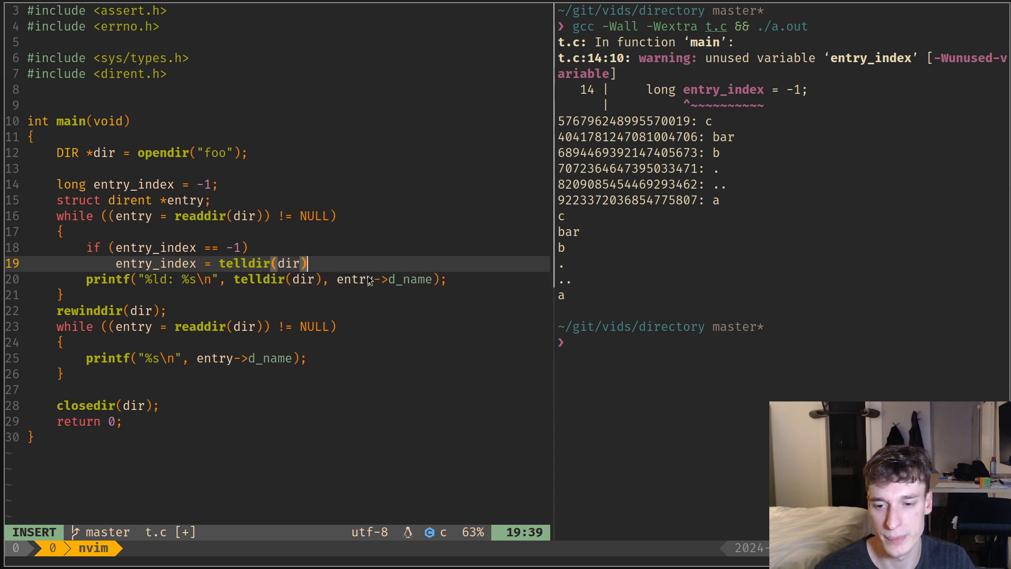
{"action": "key", "text": "Escape"}
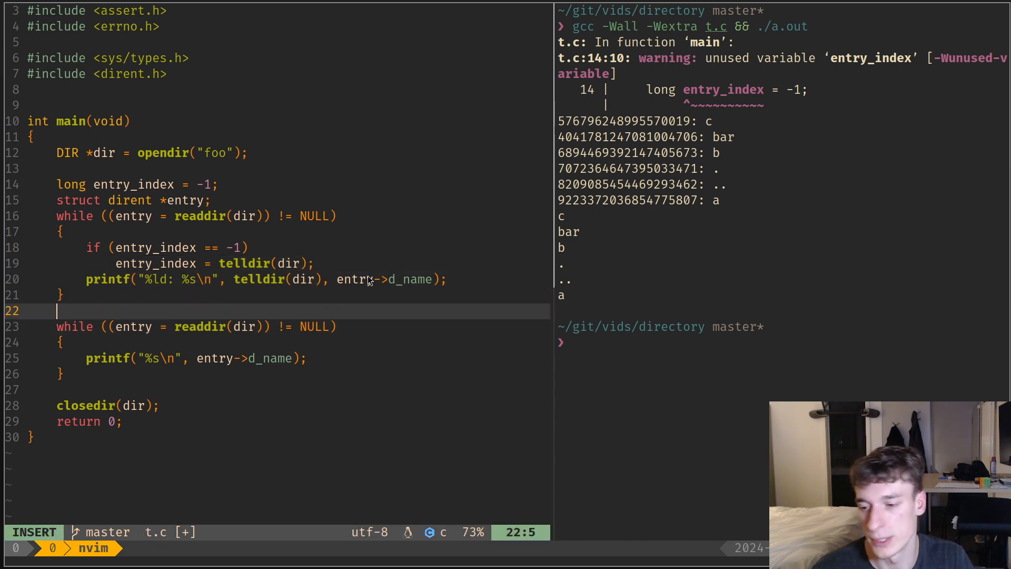
Replace rewinddir with seekdir(dir, entry_index) so the second pass starts at bar.
{"action": "type", "text": "seekdir("}
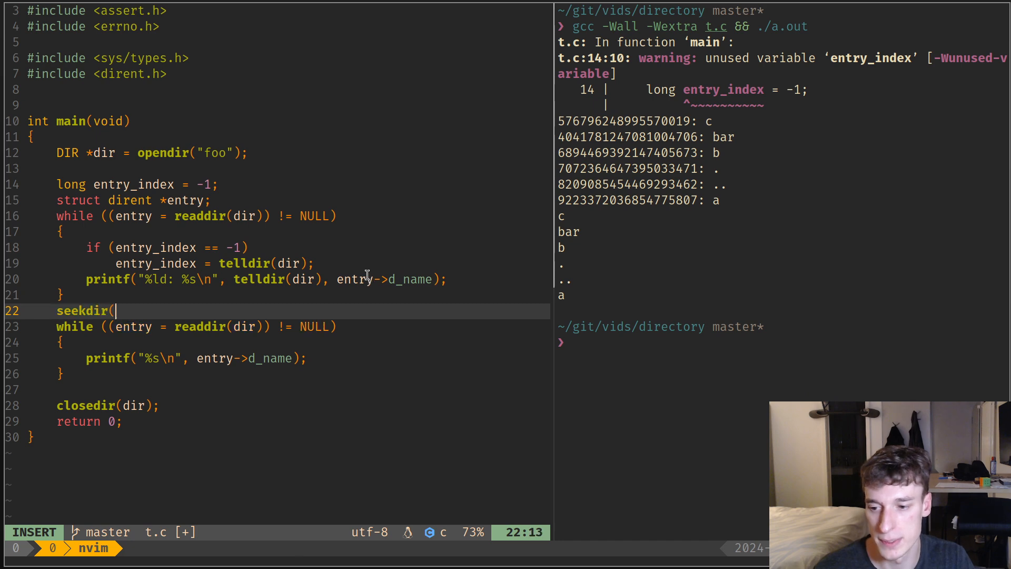
{"action": "type", "text": "dir,"}
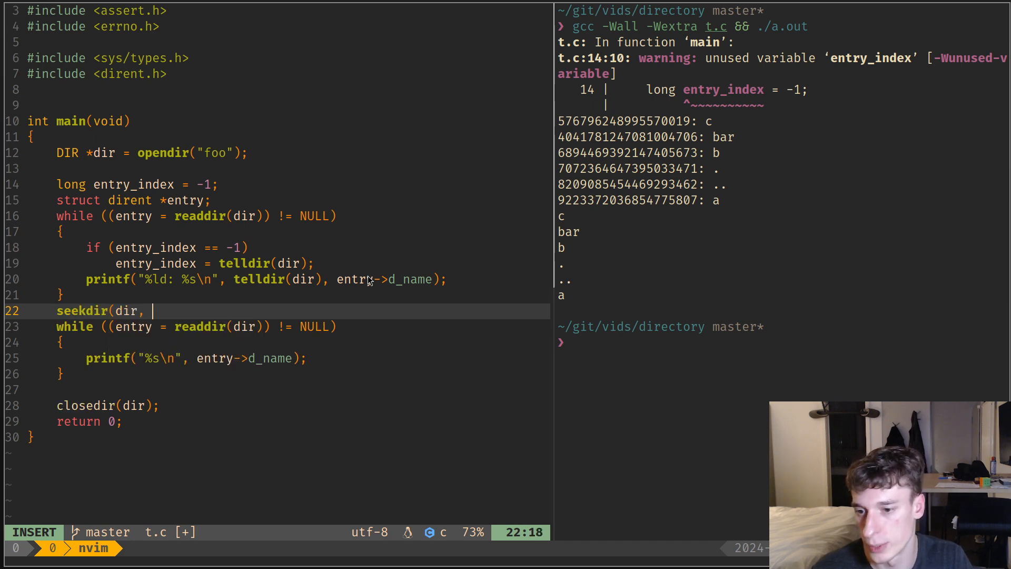
{"action": "type", "text": "entry_index"}
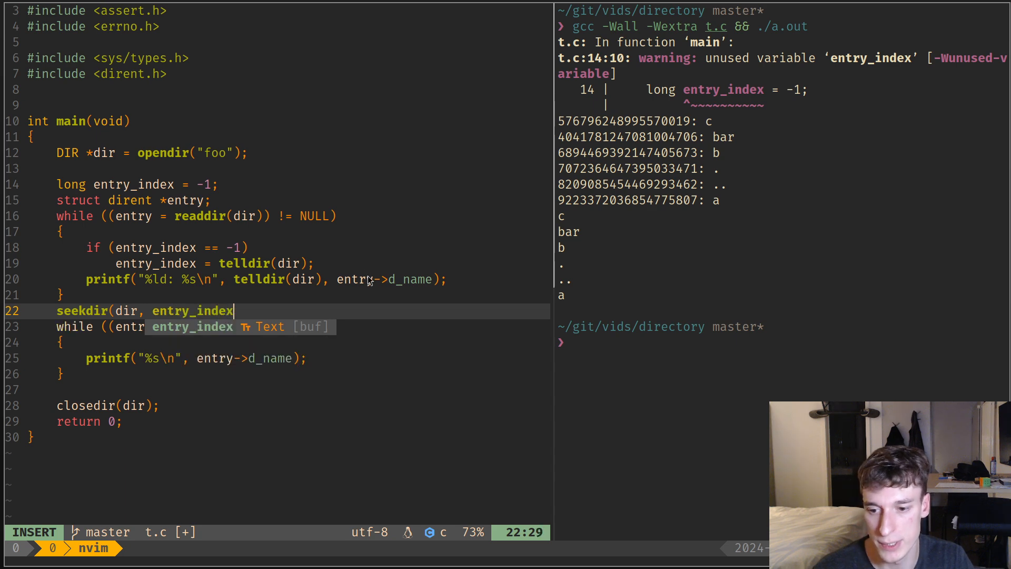
{"action": "key", "text": "Escape"}
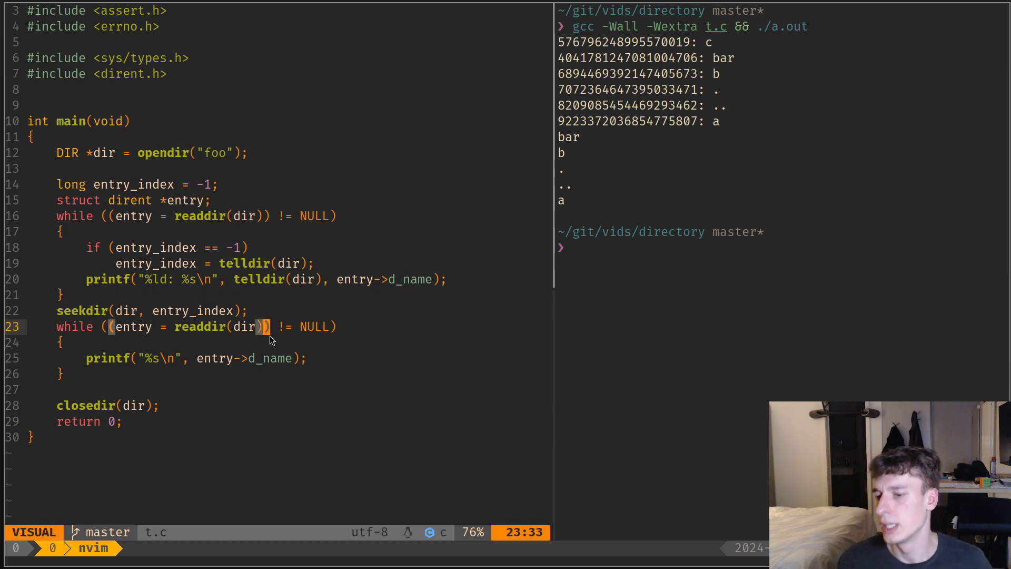
{"action": "mouse_move", "coordinate": [432, 425]}
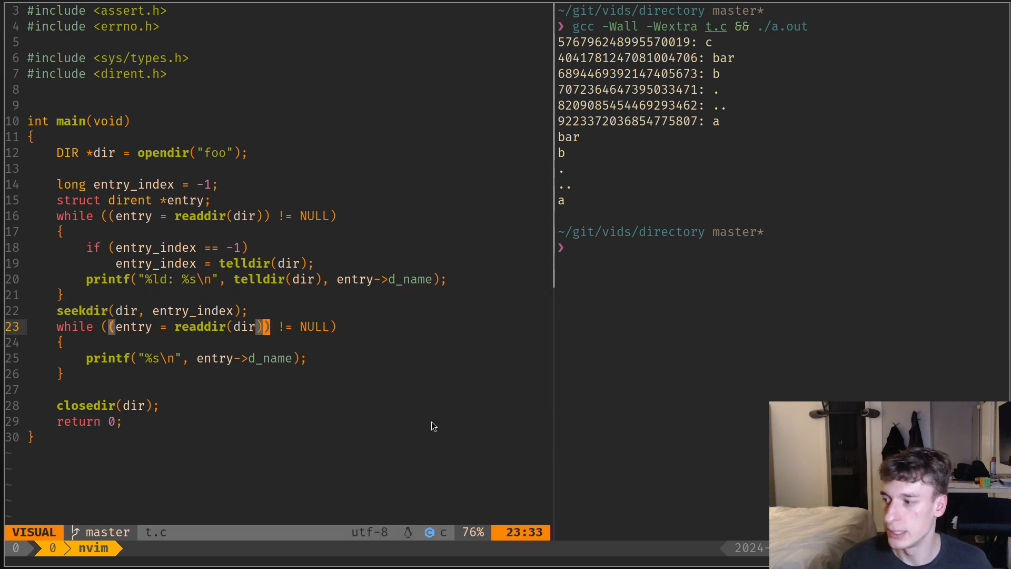
{"action": "mouse_move", "coordinate": [396, 353]}
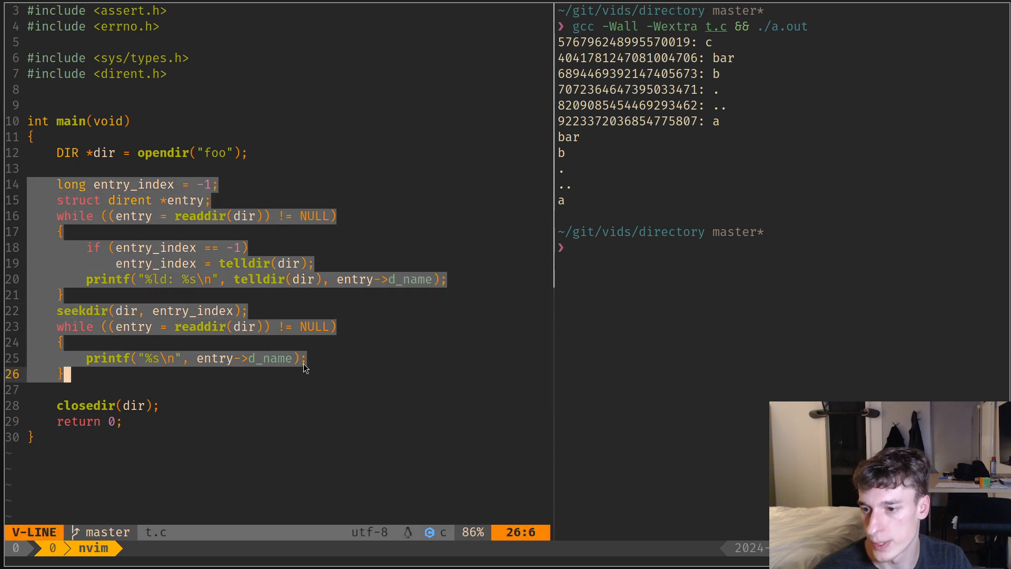
Delete the old directory-reading code and declare struct dirent **entries.
{"action": "key", "text": "d"}
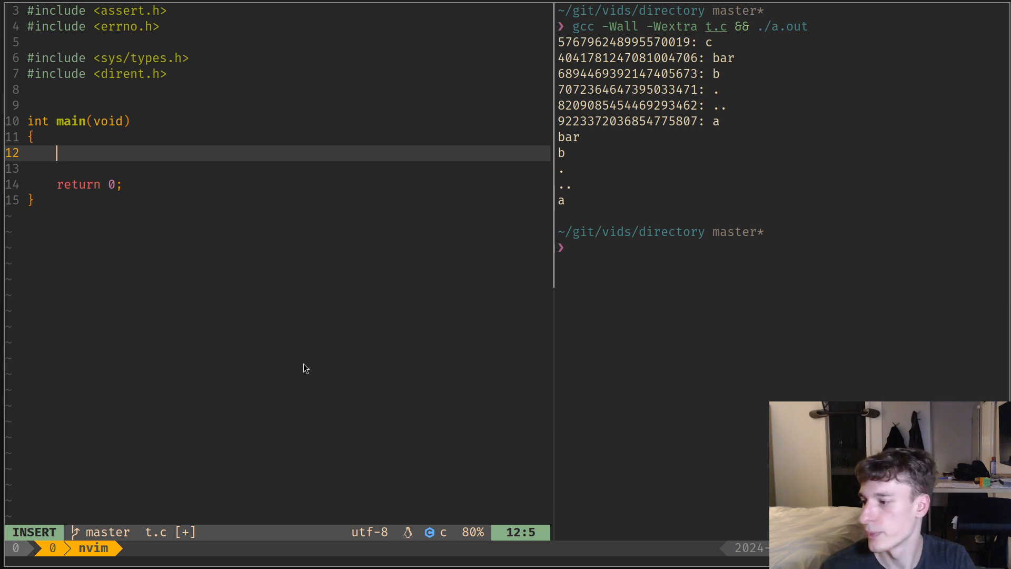
{"action": "type", "text": "struct"}
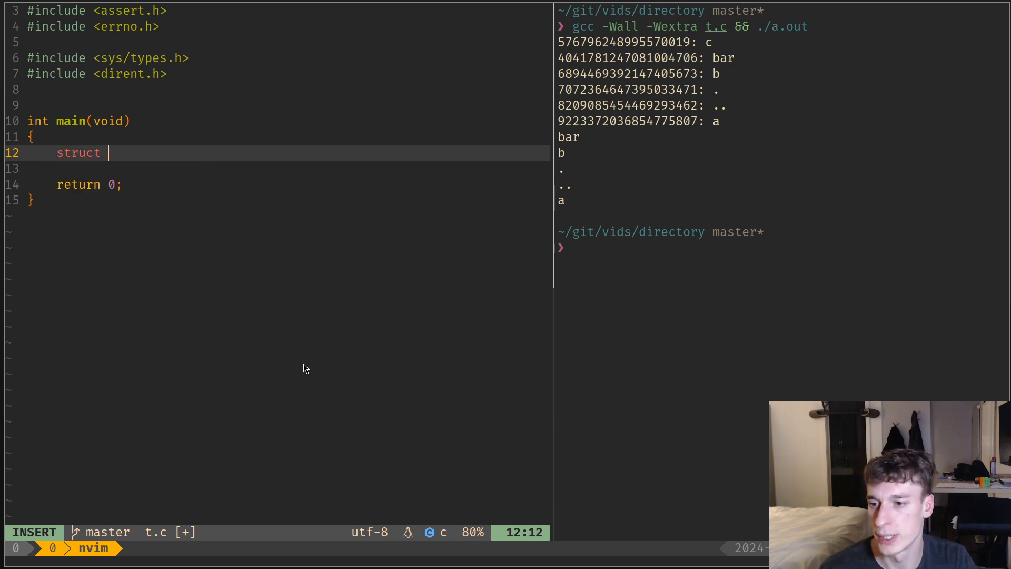
{"action": "type", "text": "dirent"}
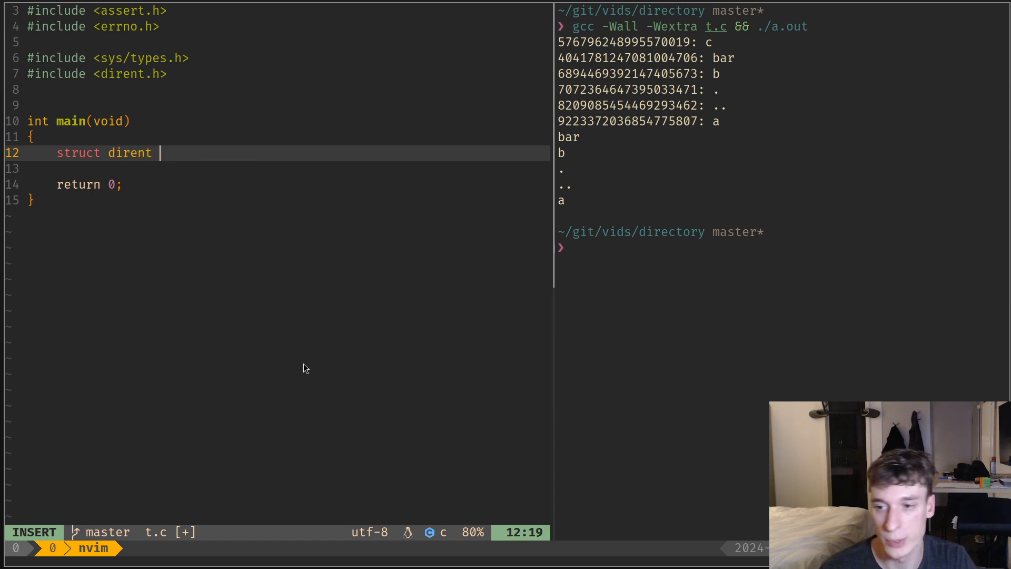
{"action": "type", "text": "**entries;"}
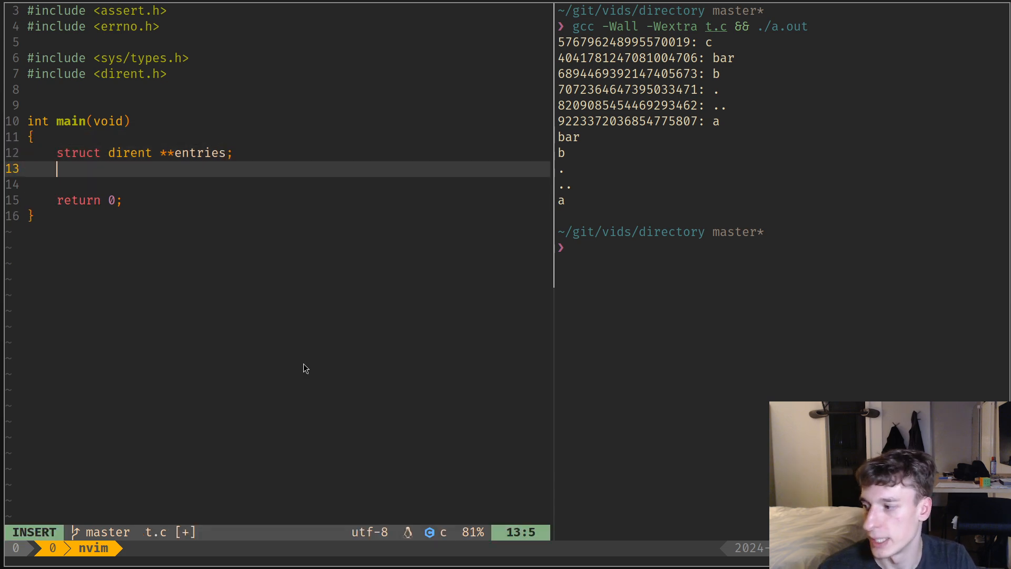
Write int n = scandir("foo", entries, NULL, alphasort) and leave insert mode.
{"action": "type", "text": "int h"}
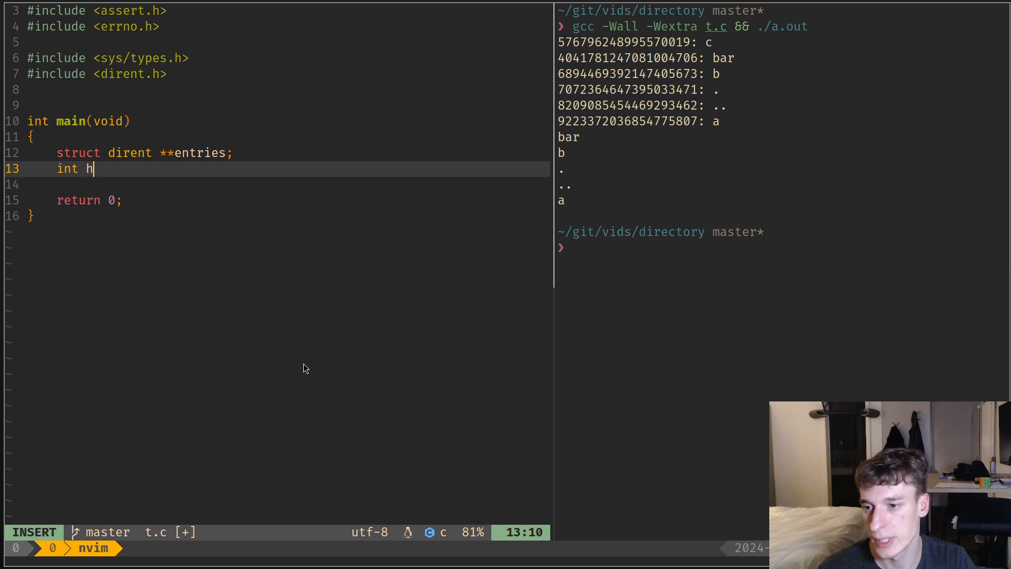
{"action": "type", "text": "n ="}
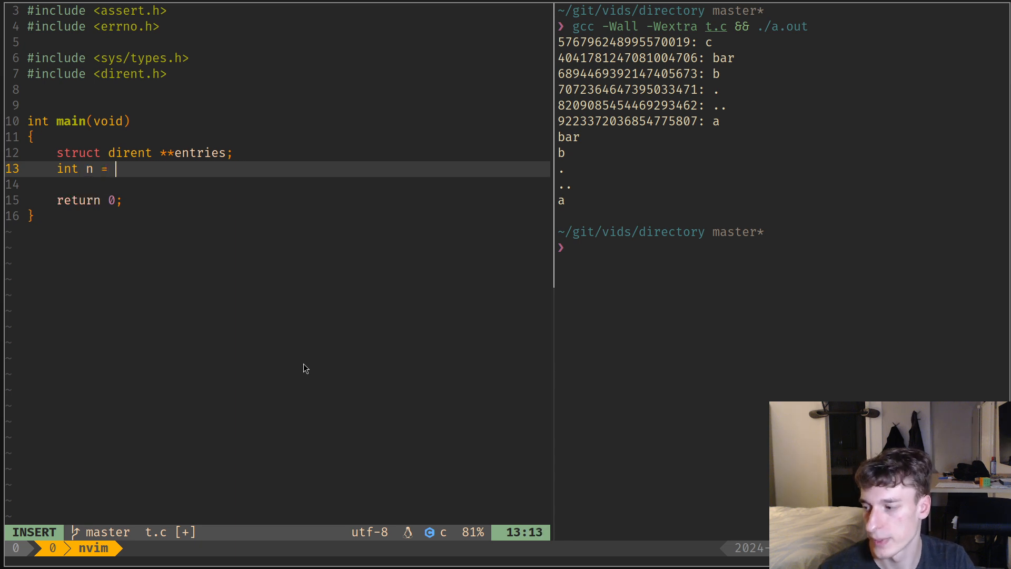
{"action": "type", "text": "scran"}
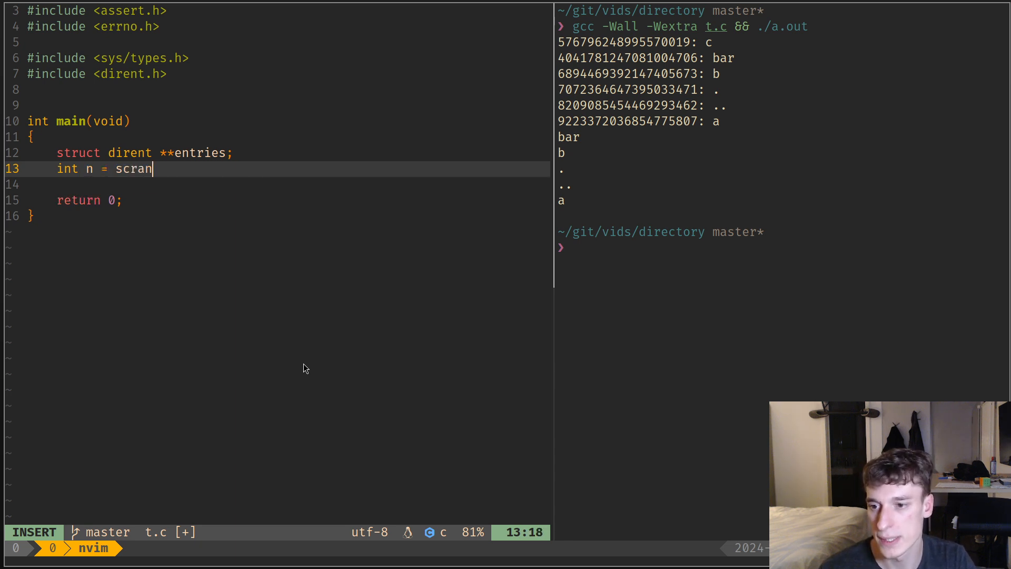
{"action": "type", "text": "dir("}
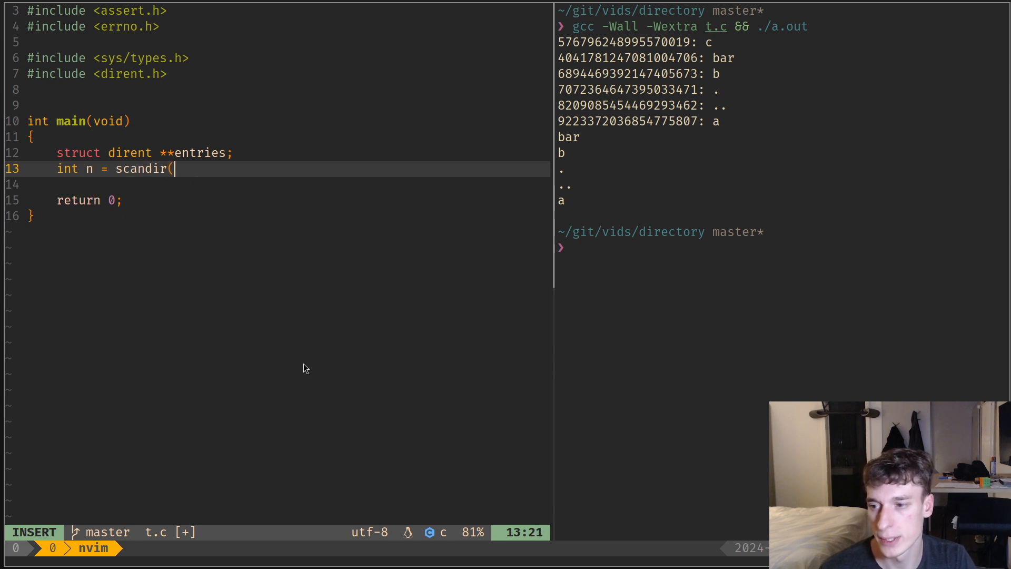
{"action": "type", "text": "\""}
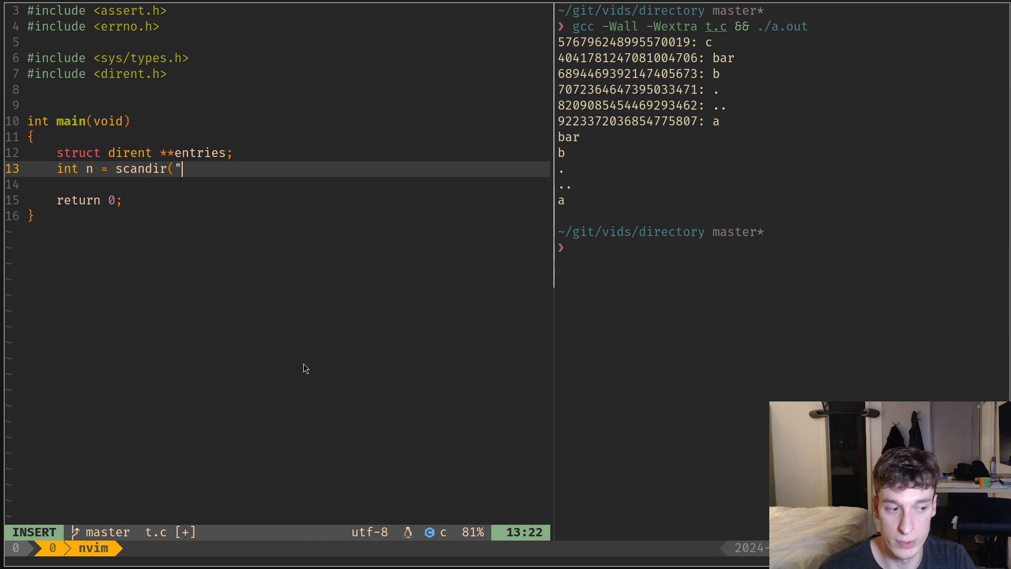
{"action": "type", "text": "foo"}
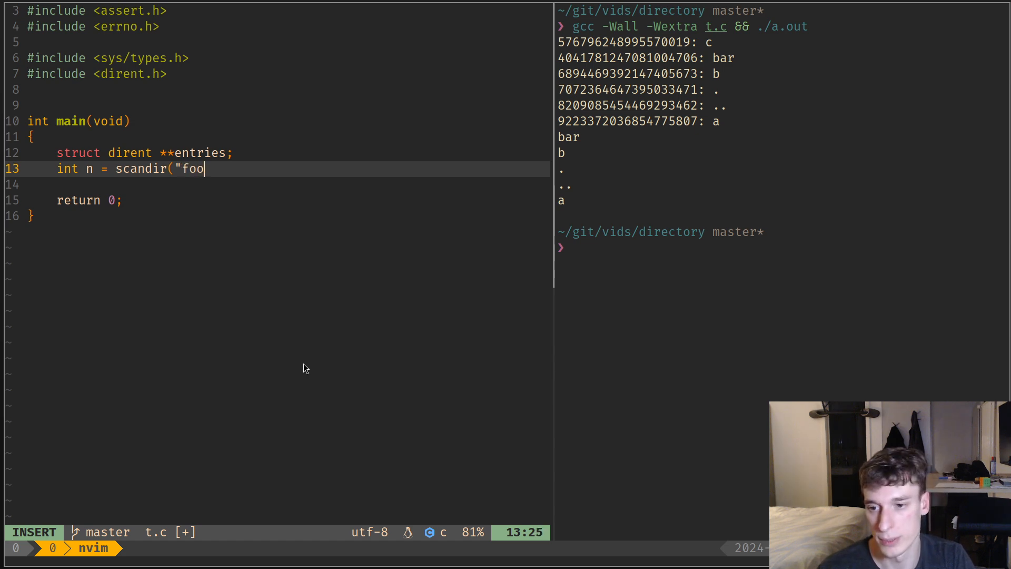
{"action": "type", "text": "\", &"}
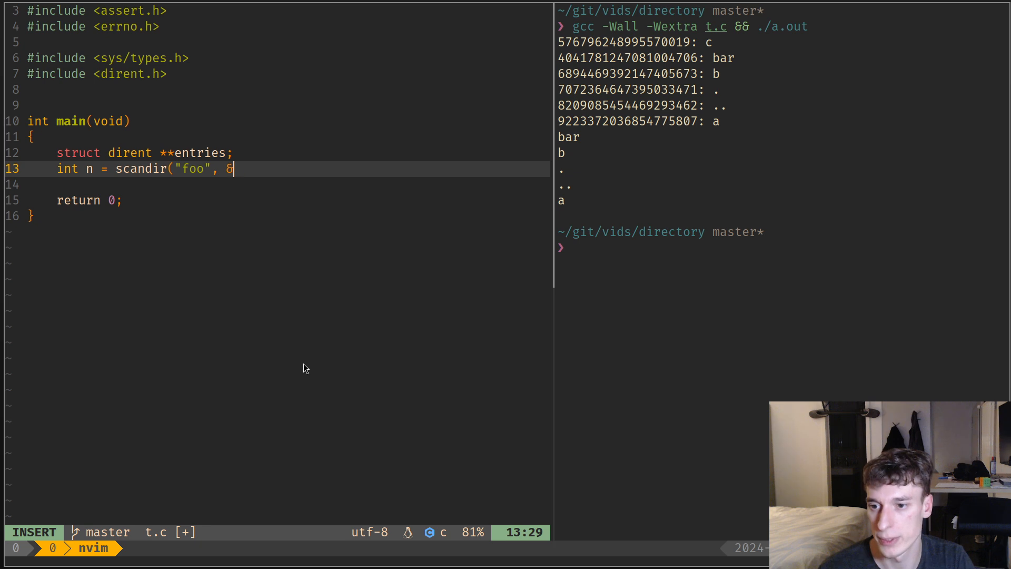
{"action": "type", "text": "entries, N"}
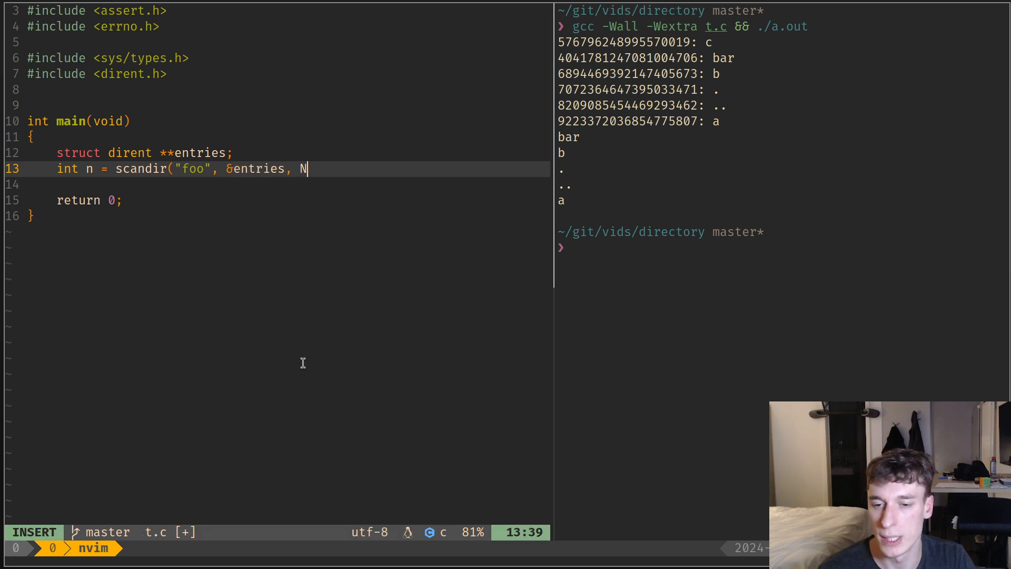
{"action": "type", "text": "ULL"}
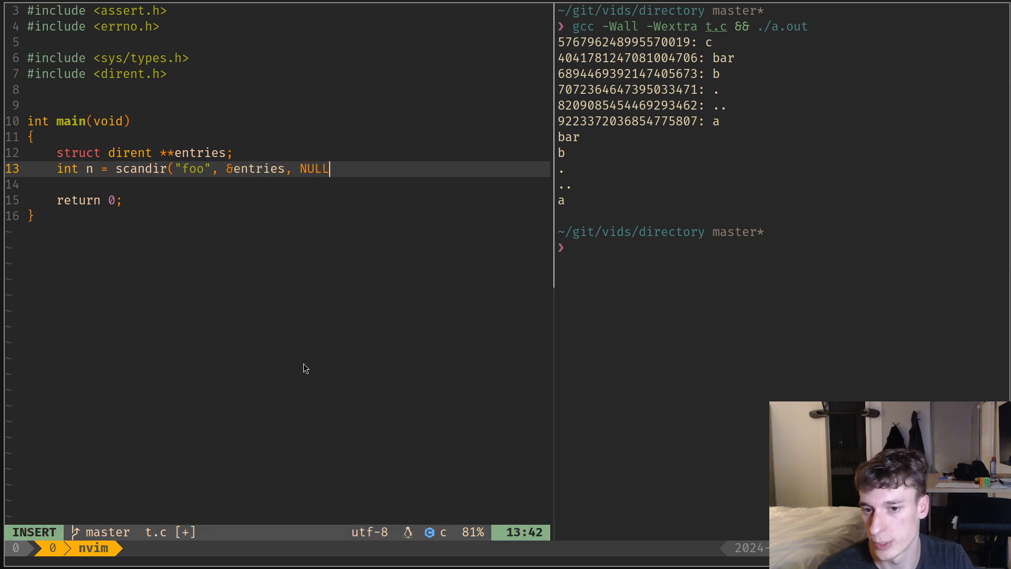
{"action": "type", "text": "\", \""}
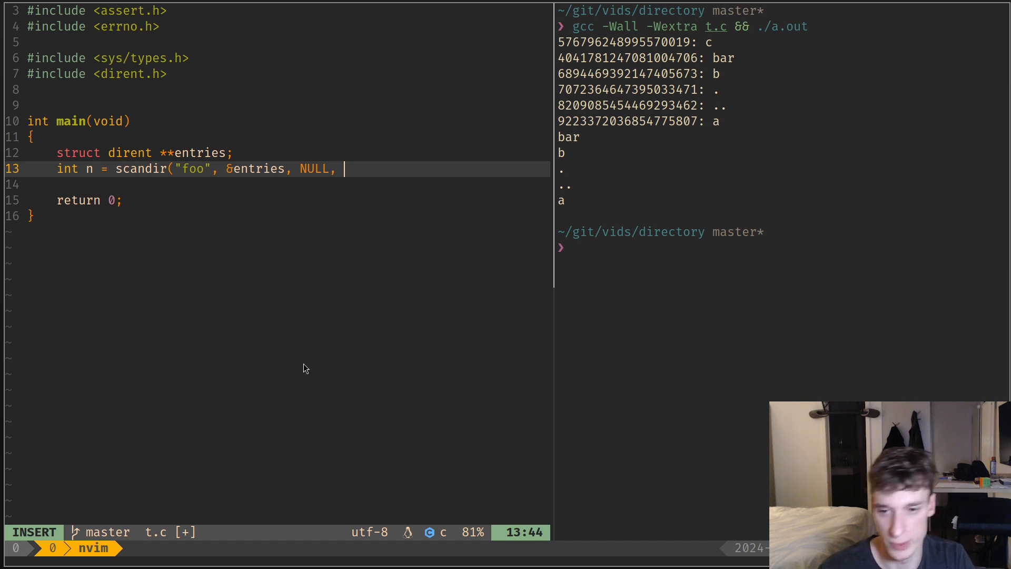
{"action": "type", "text": "alphasort)"}
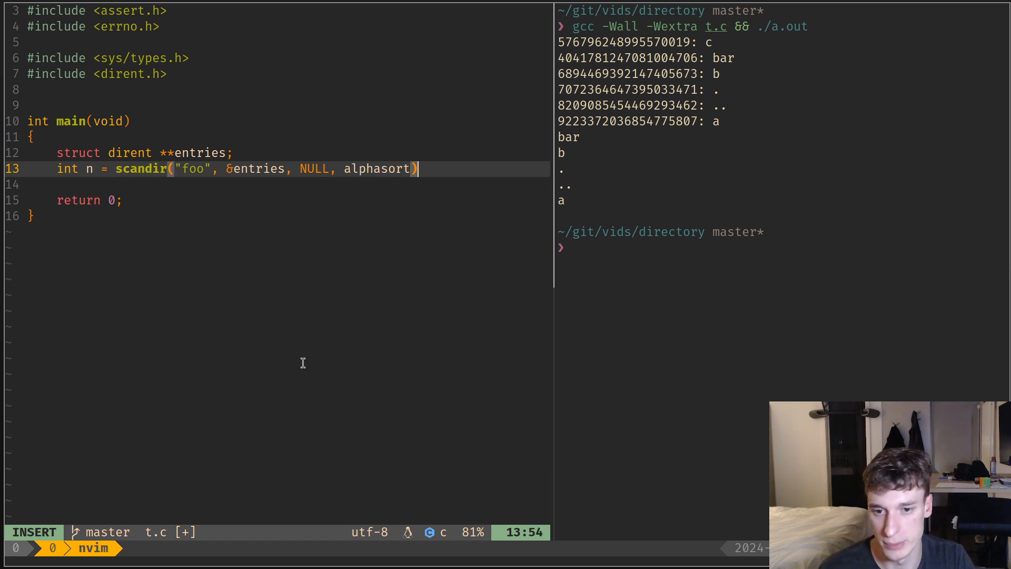
{"action": "key", "text": "Escape"}
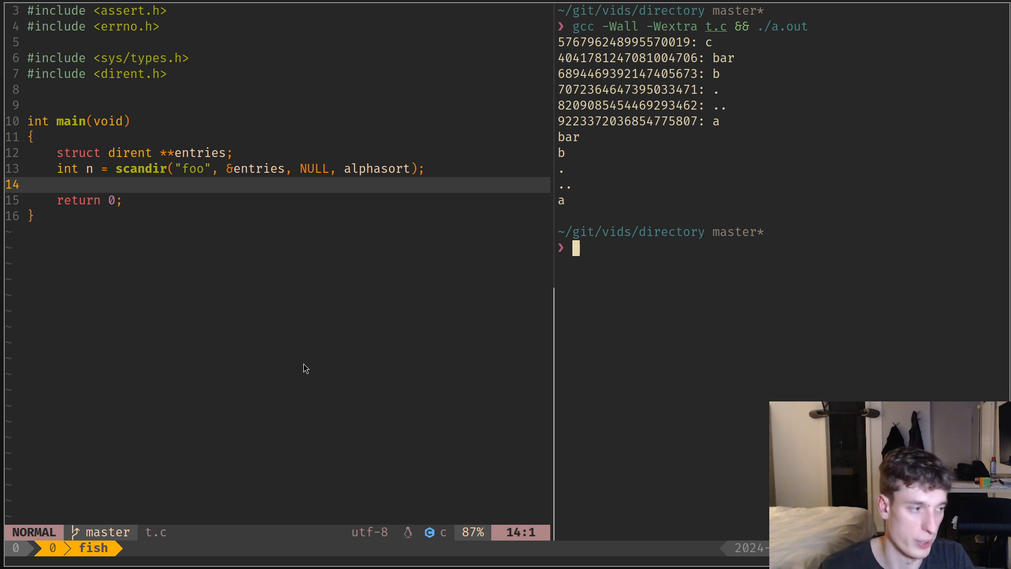
Return to normal mode with kj, leaving the completed scandir call in main.
{"action": "type", "text": "kj"}
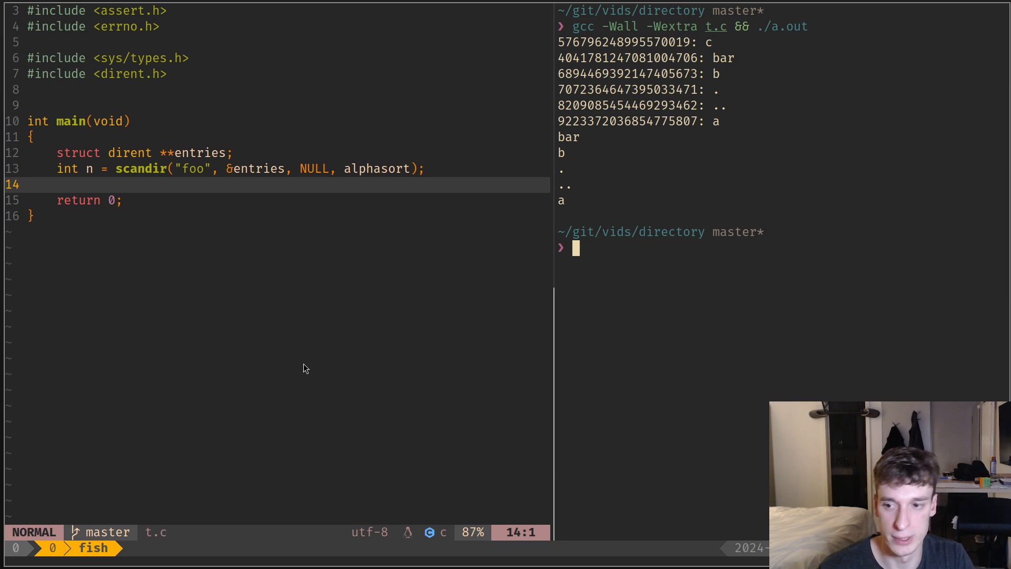
{"action": "mouse_move", "coordinate": [86, 193]}
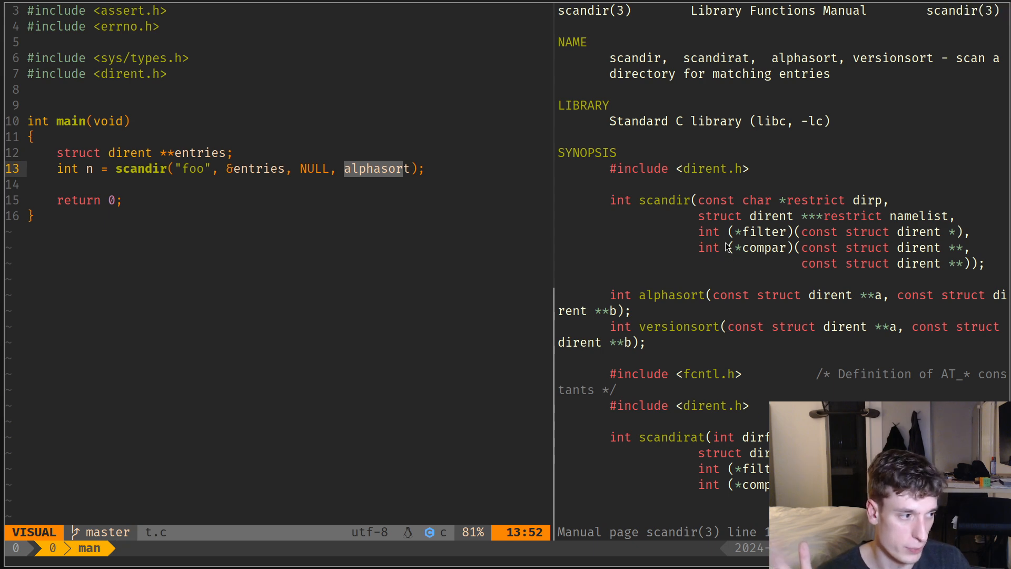
{"action": "mouse_move", "coordinate": [764, 242]}
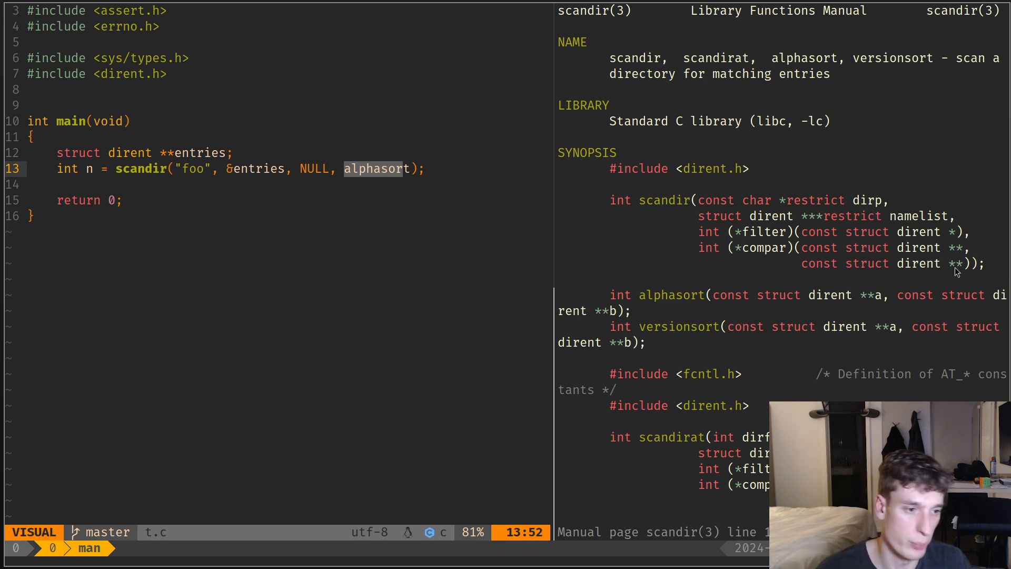
{"action": "mouse_move", "coordinate": [751, 238]}
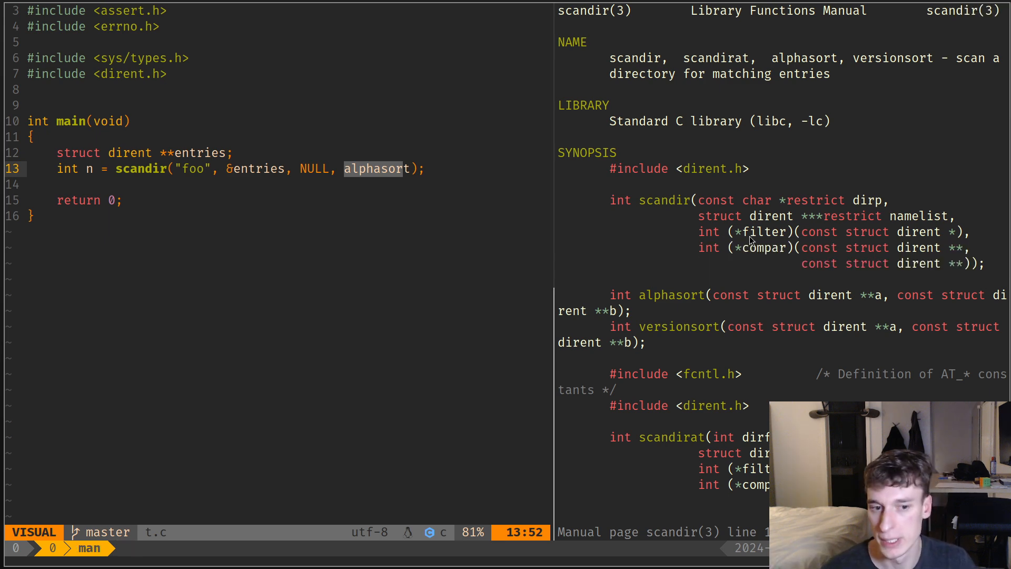
Quit the man page and add a for loop printing "%d: %s\n" with i and entries[i]->d_name.
{"action": "key", "text": "q"}
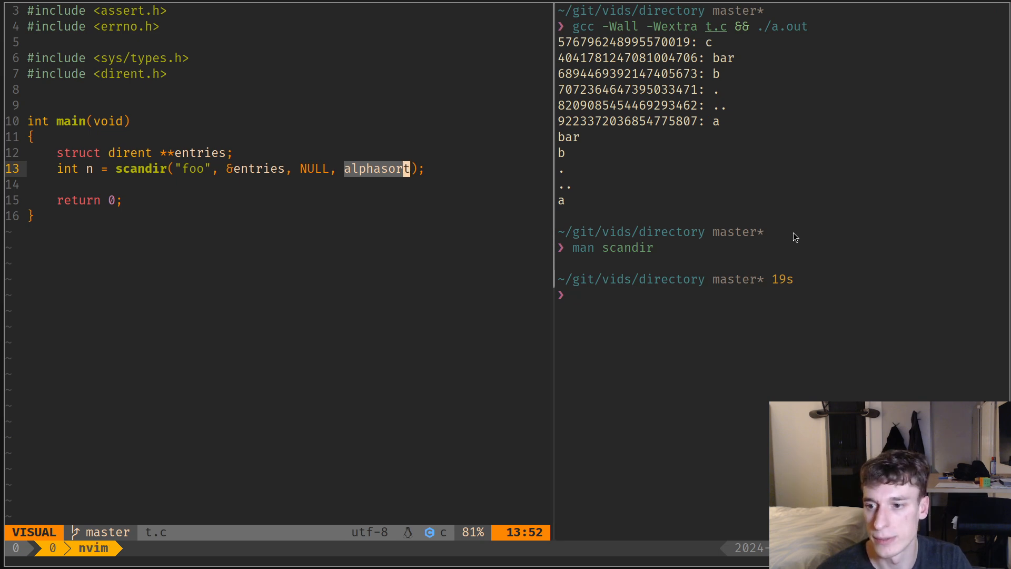
{"action": "type", "text": "for (i"}
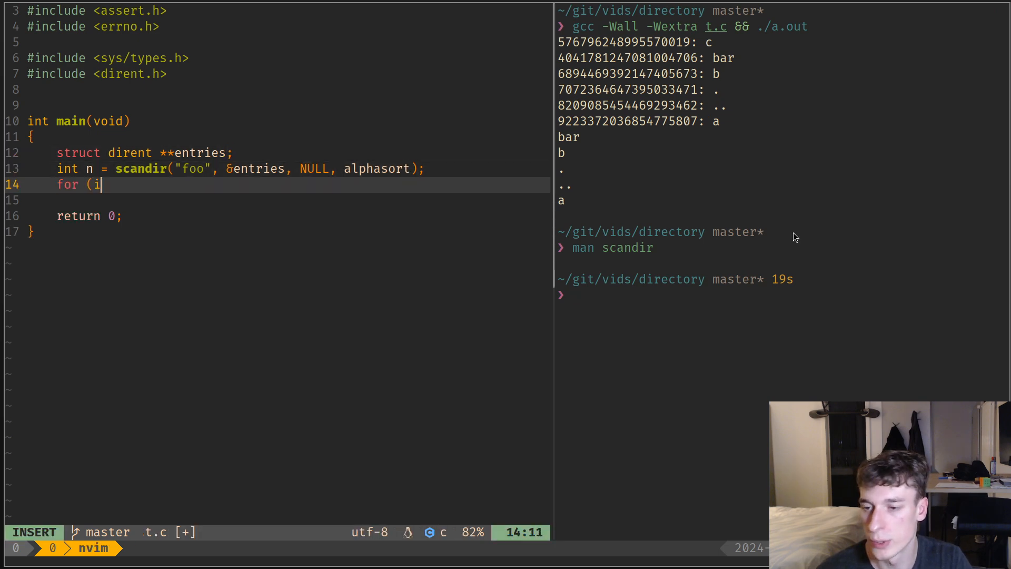
{"action": "type", "text": "nt i = 0; i <"}
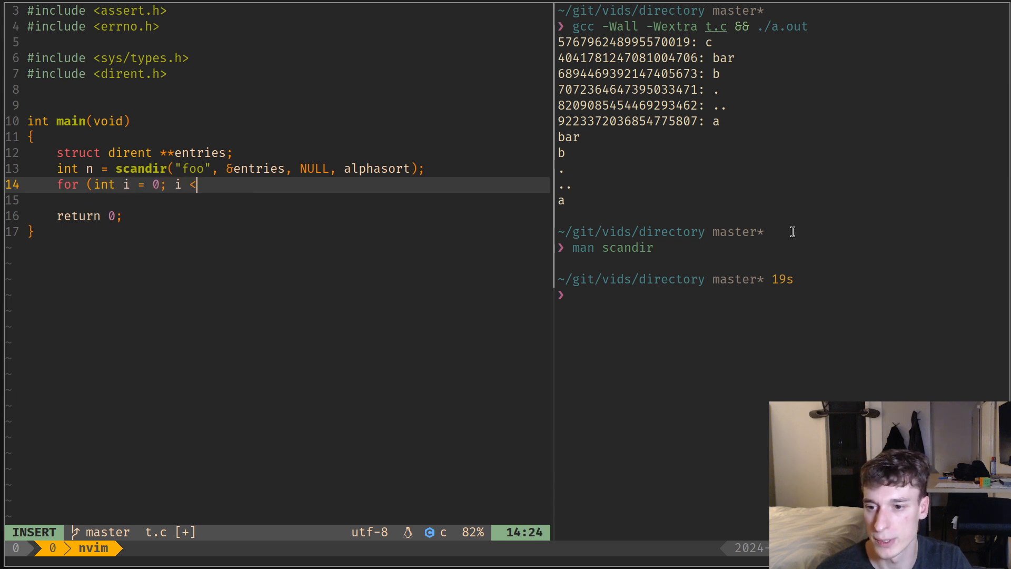
{"action": "type", "text": "n; i++)"}
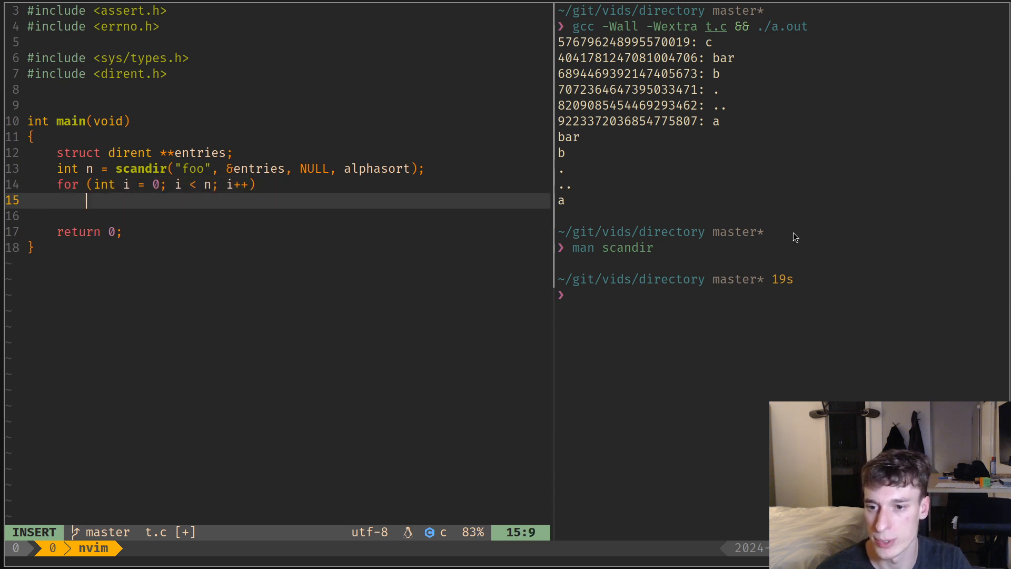
{"action": "type", "text": "printf(\"%d\\"}
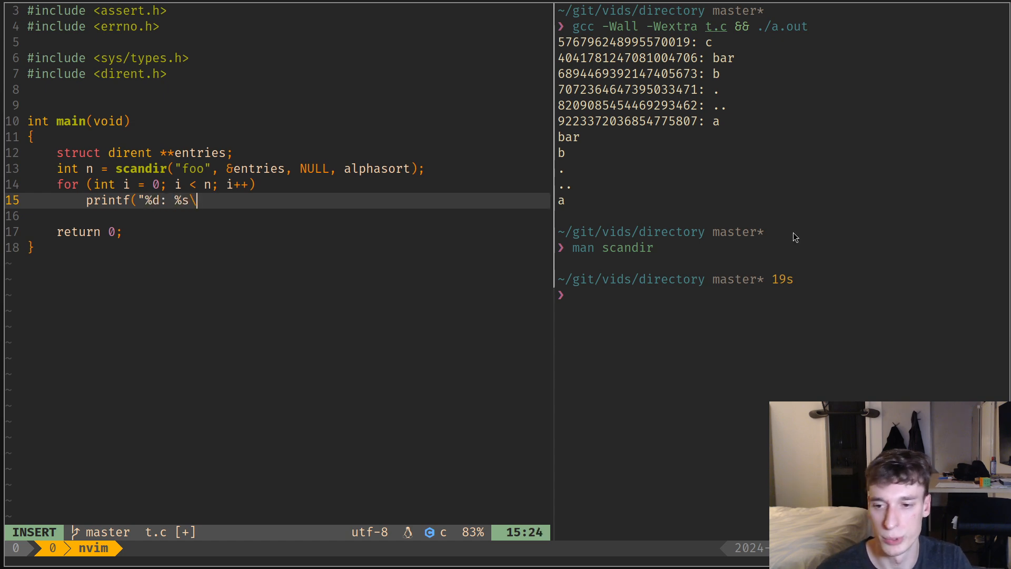
{"action": "type", "text": "n\", i"}
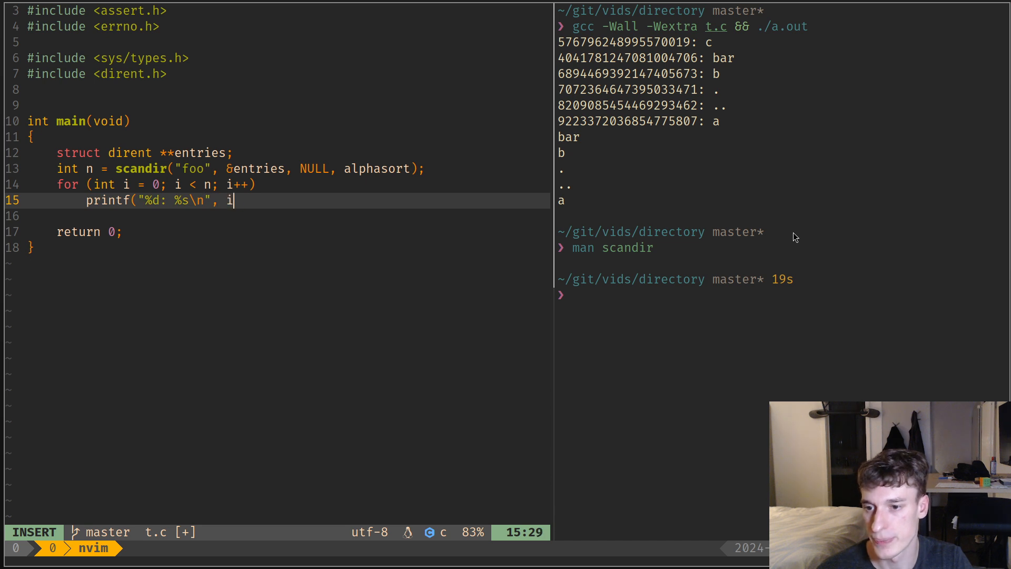
{"action": "type", "text": ", entries"}
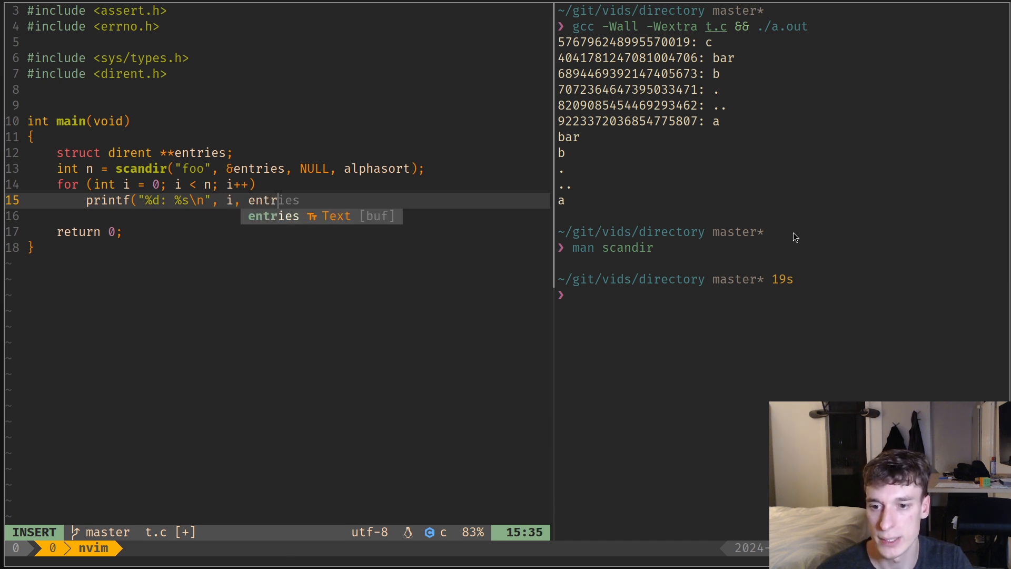
{"action": "type", "text": "[i]->d_name);"}
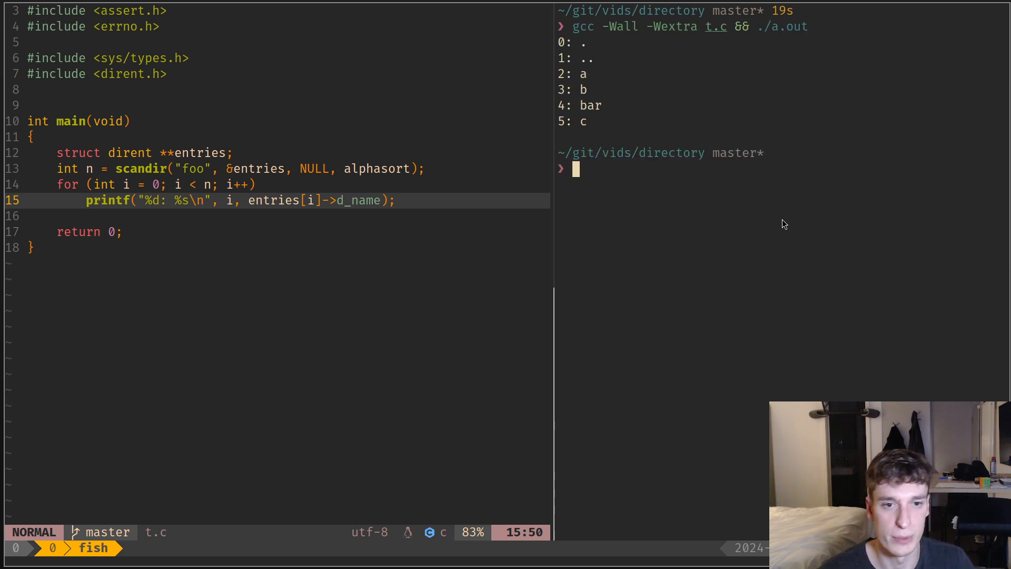
{"action": "mouse_move", "coordinate": [580, 48]}
{"action": "type", "text": "ve"}
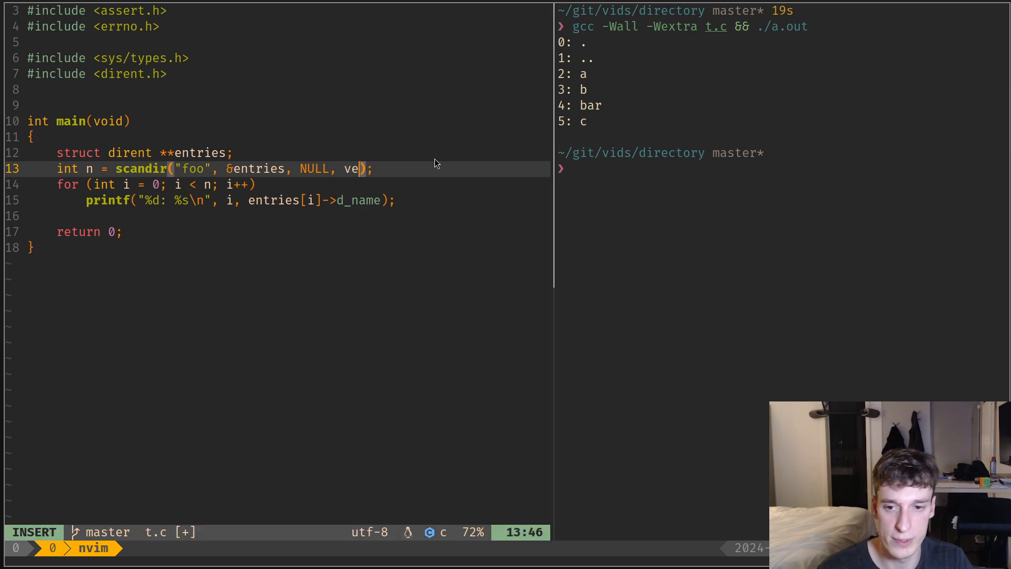
Change the comparator from alphasort to versionsort and rerun gcc -Wall -Wextra t.c && ./a.out.
{"action": "type", "text": "rsionsort"}
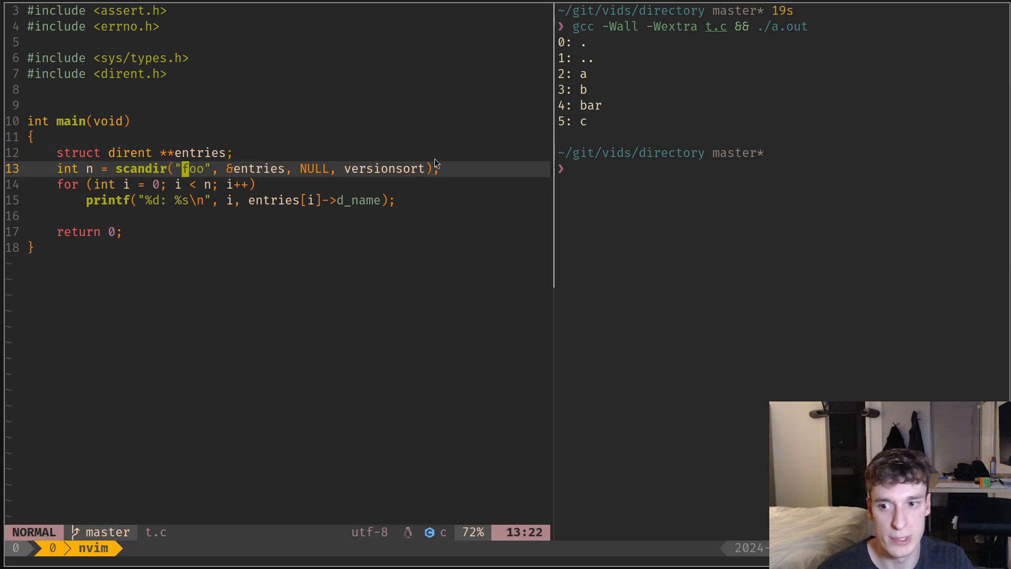
{"action": "type", "text": "versions"}
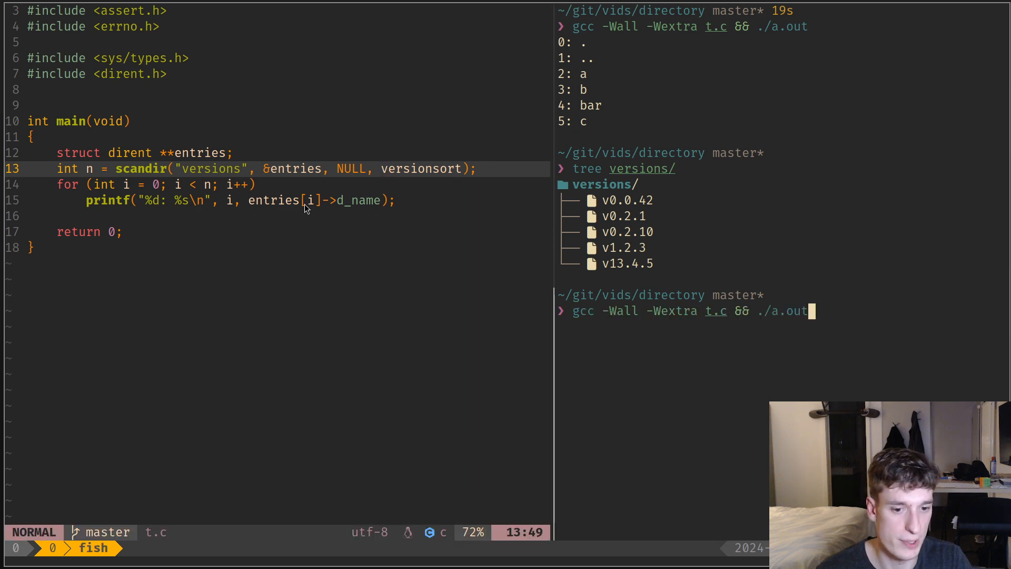
{"action": "key", "text": "enter"}
{"action": "type", "text": "#define _"}
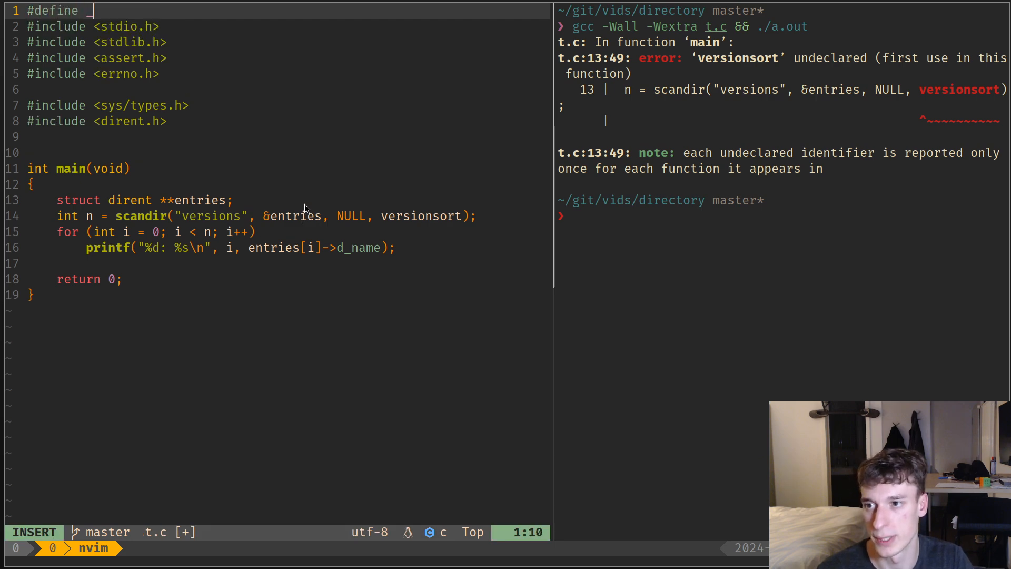
Add #define _GNU_SOURCE on line 1, then reopen the scandir manual page.
{"action": "type", "text": "GNU"}
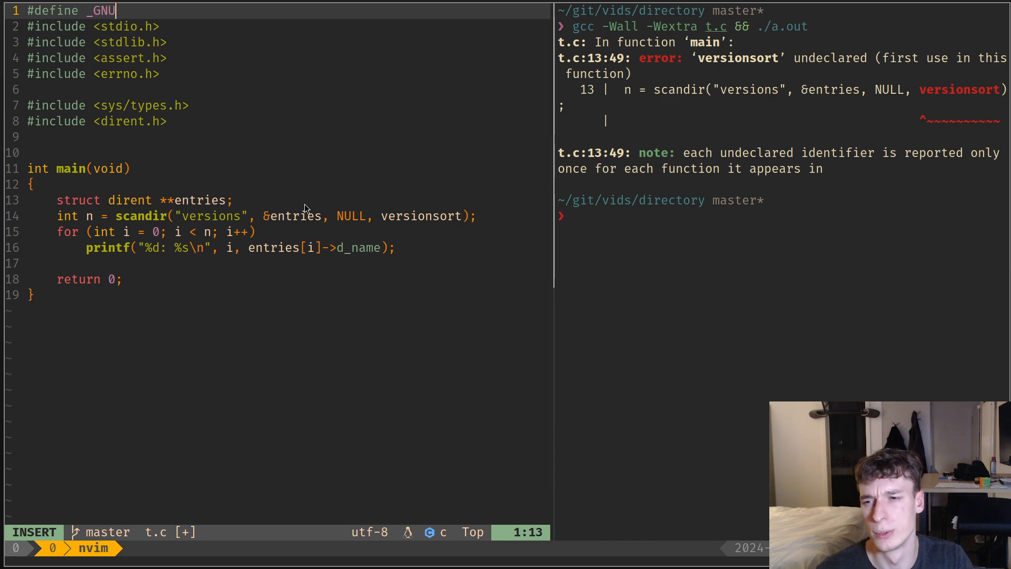
{"action": "type", "text": "SOURCE"}
{"action": "left_click", "coordinate": [781, 216]}
{"action": "type", "text": "gcc -Wall -Wextra t.c && ./a.out"}
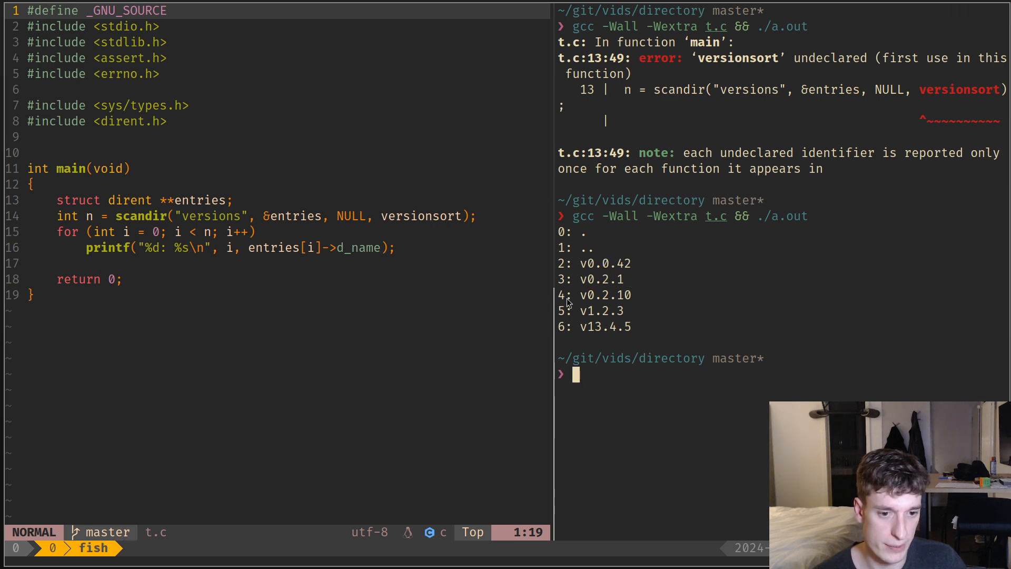
{"action": "mouse_move", "coordinate": [309, 241]}
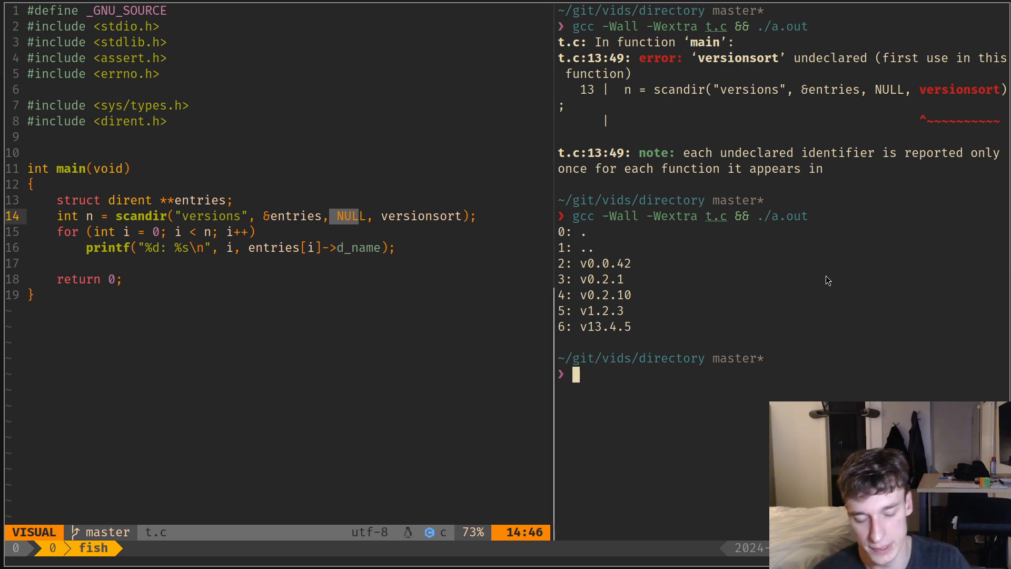
{"action": "type", "text": "man scandir"}
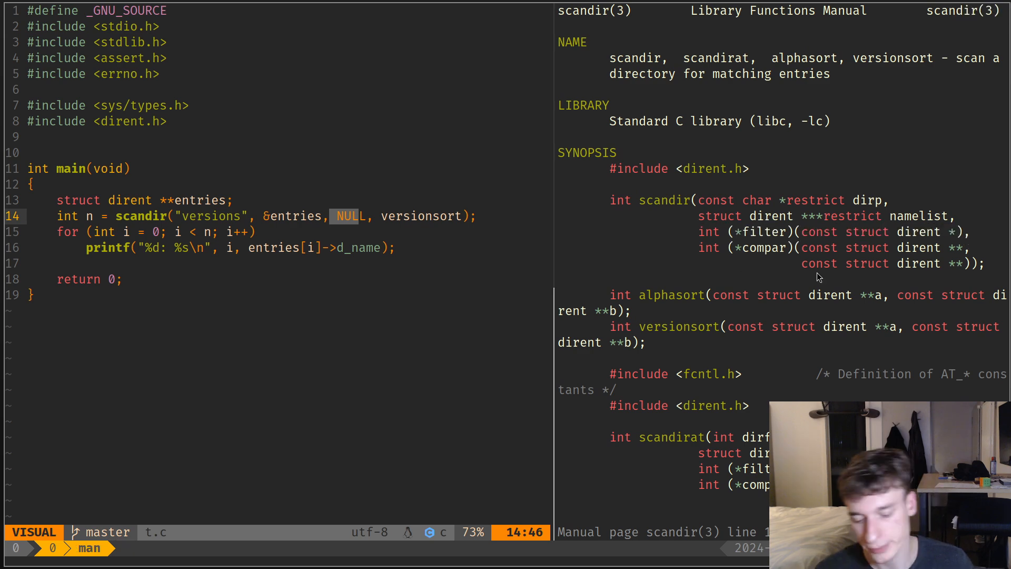
Scroll the scandir page and search /file to reach the filter and comparison function descriptions.
{"action": "scroll", "scroll_direction": "down", "scroll_amount": 3}
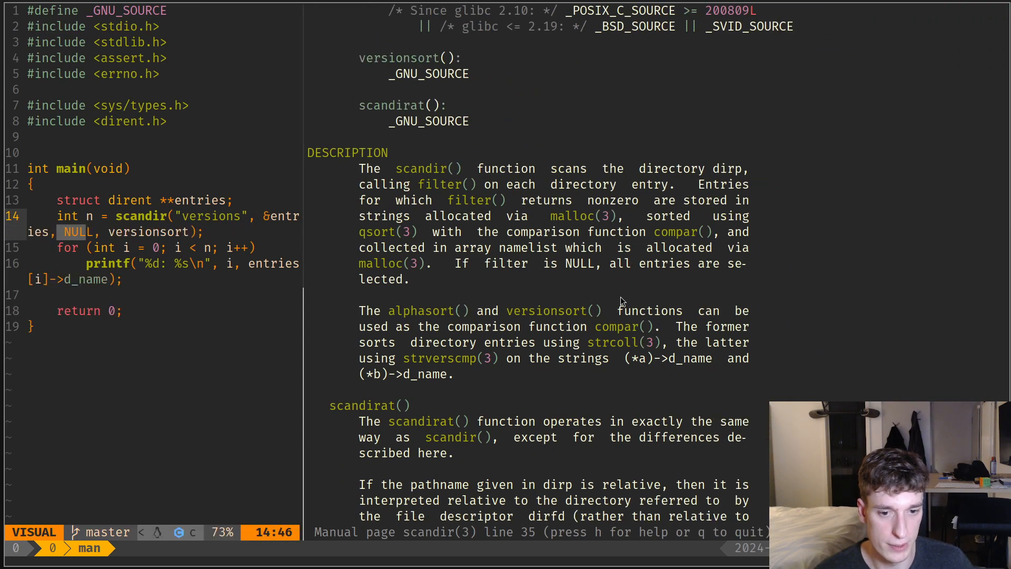
{"action": "type", "text": "/file"}
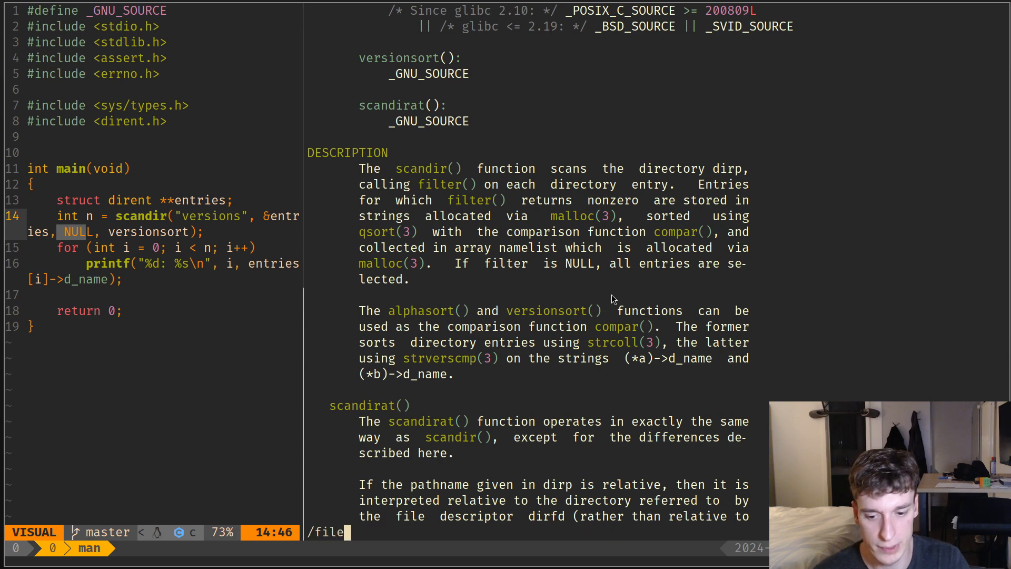
{"action": "scroll", "scroll_direction": "down", "scroll_amount": 3}
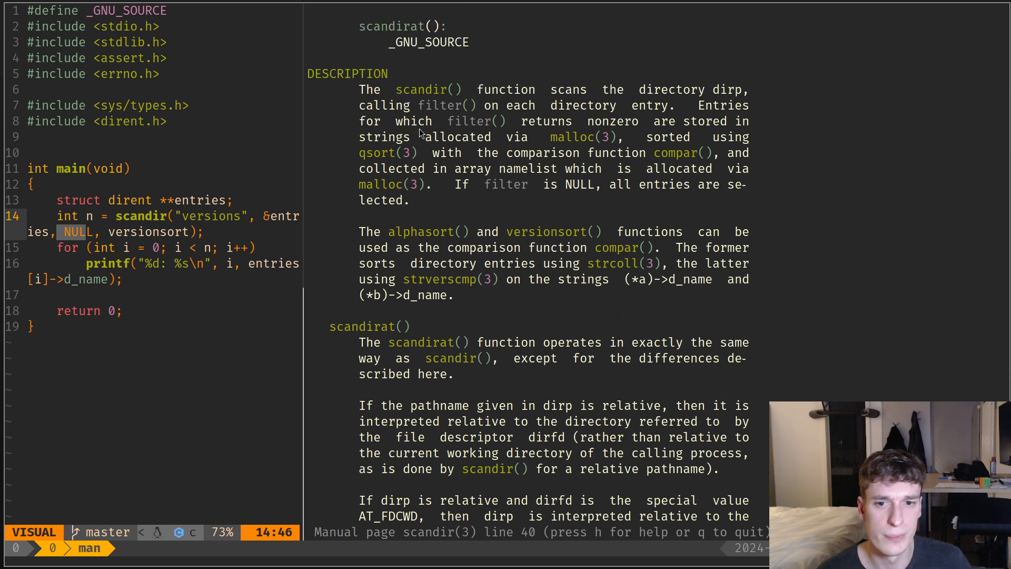
{"action": "mouse_move", "coordinate": [516, 142]}
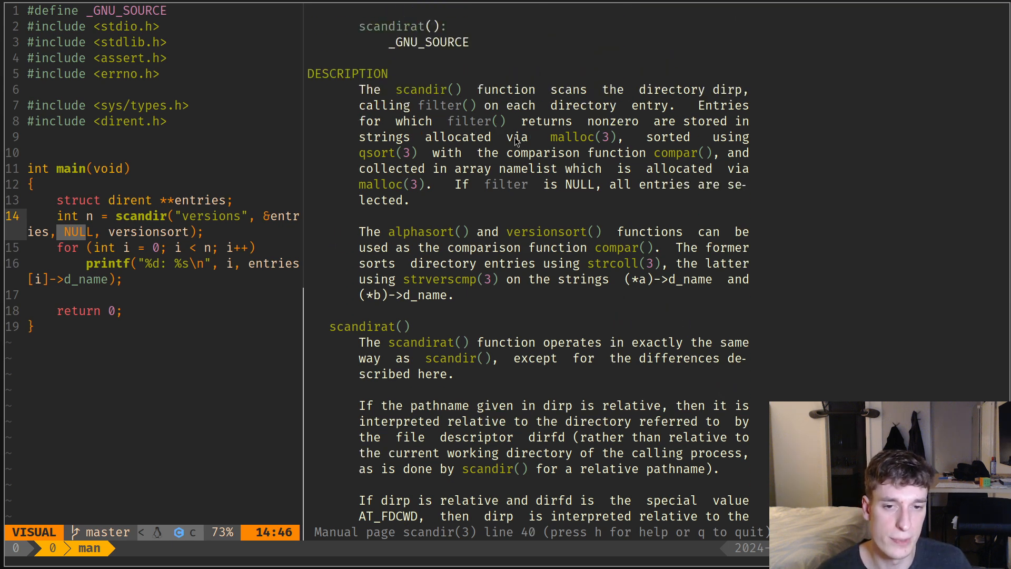